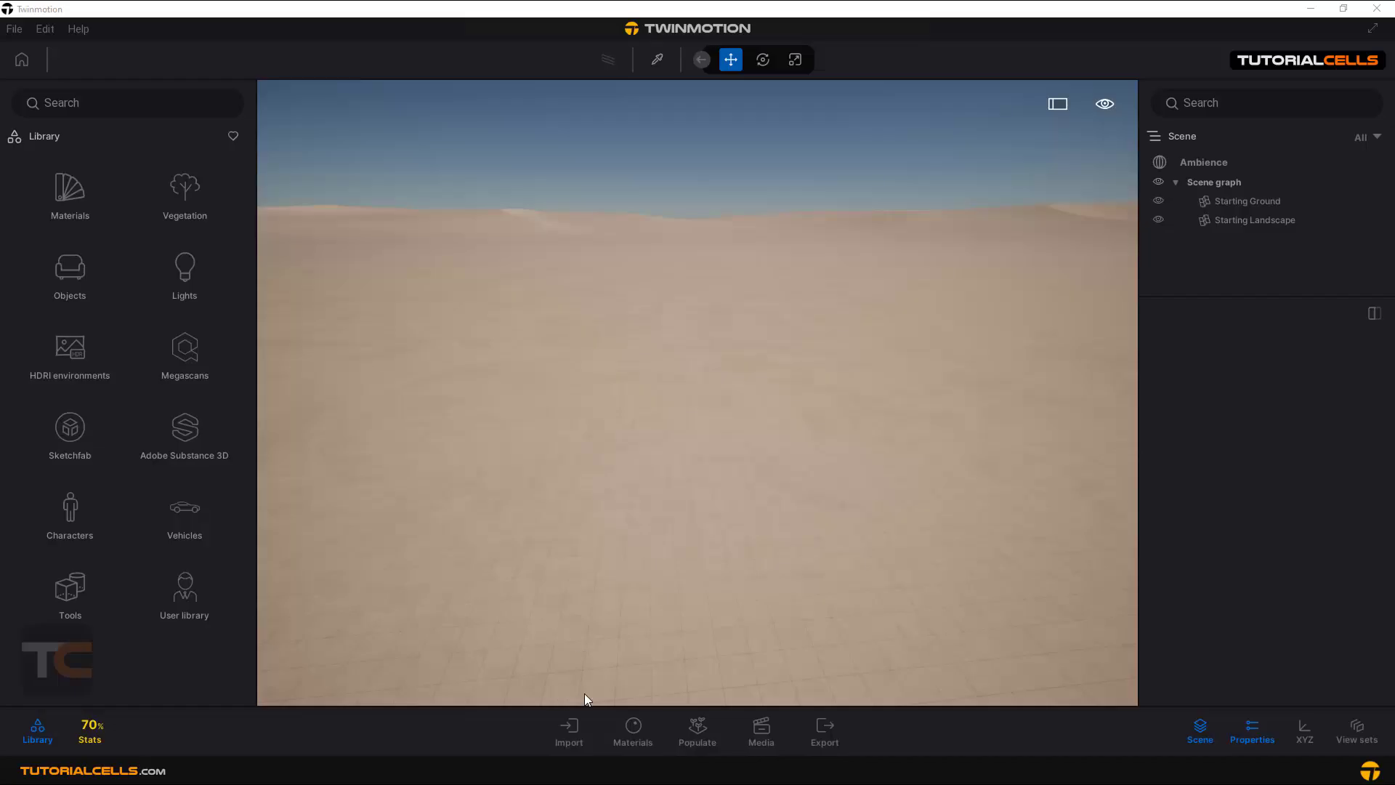
{"action": "mouse_move", "coordinate": [715, 671]}
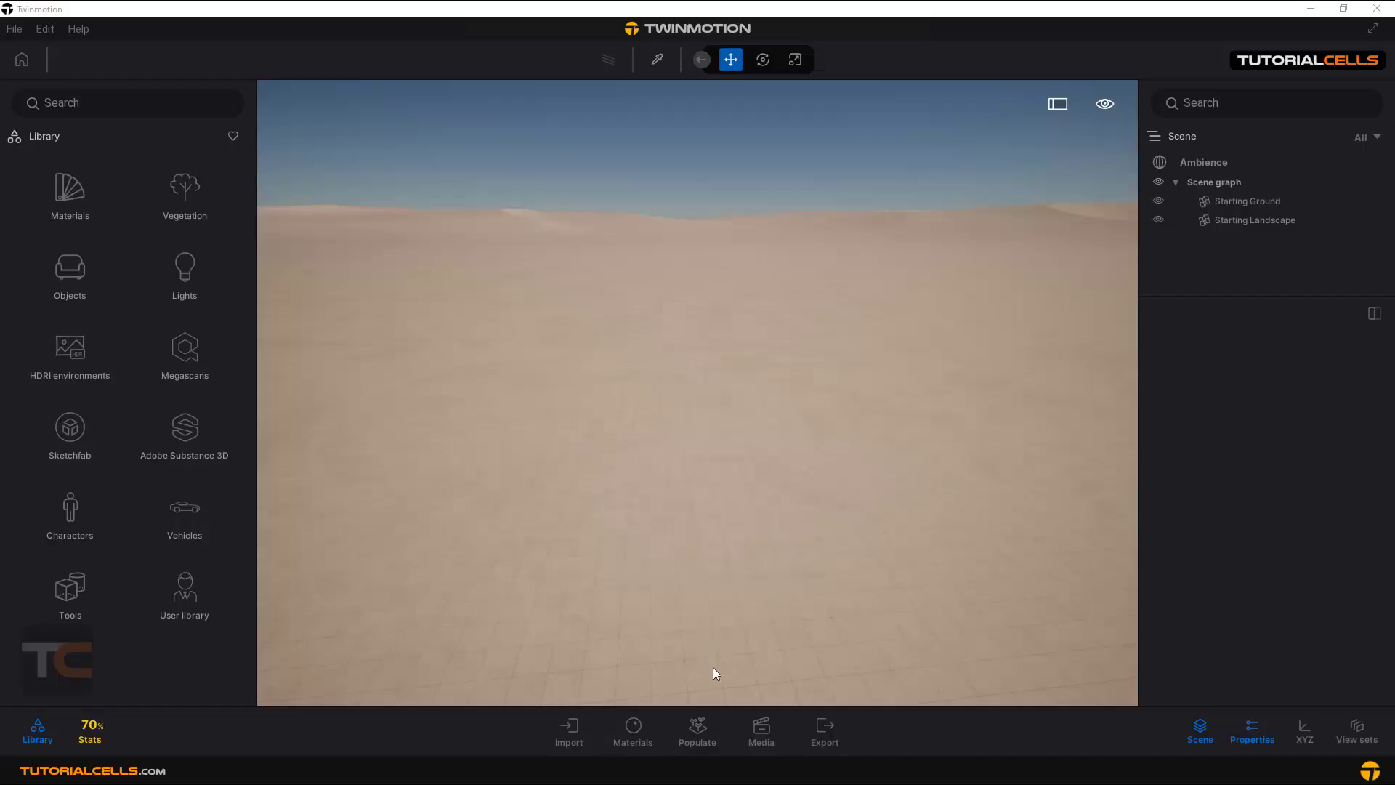
- Open the Populate tools with Place > Scatter mode active
{"action": "left_click", "coordinate": [697, 730]}
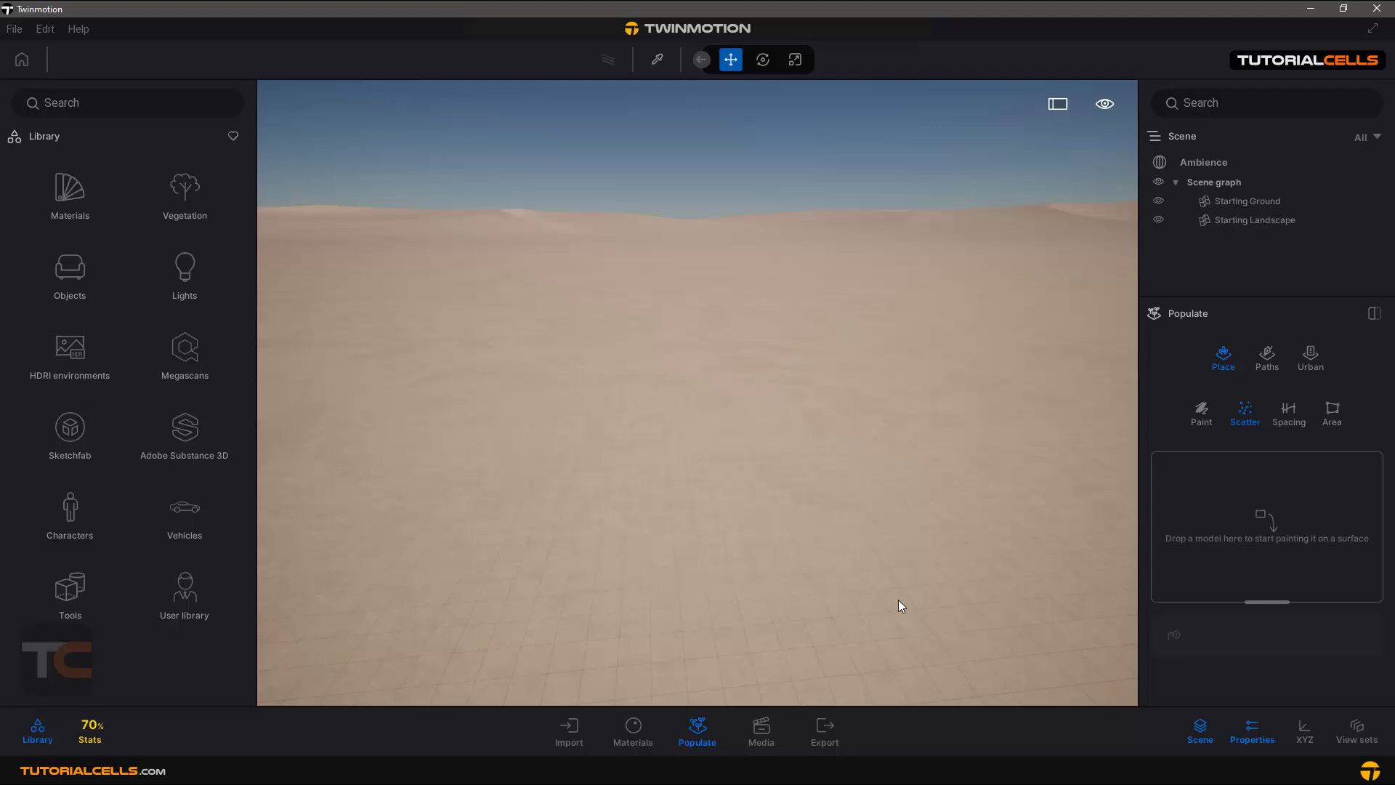
{"action": "mouse_move", "coordinate": [794, 359]}
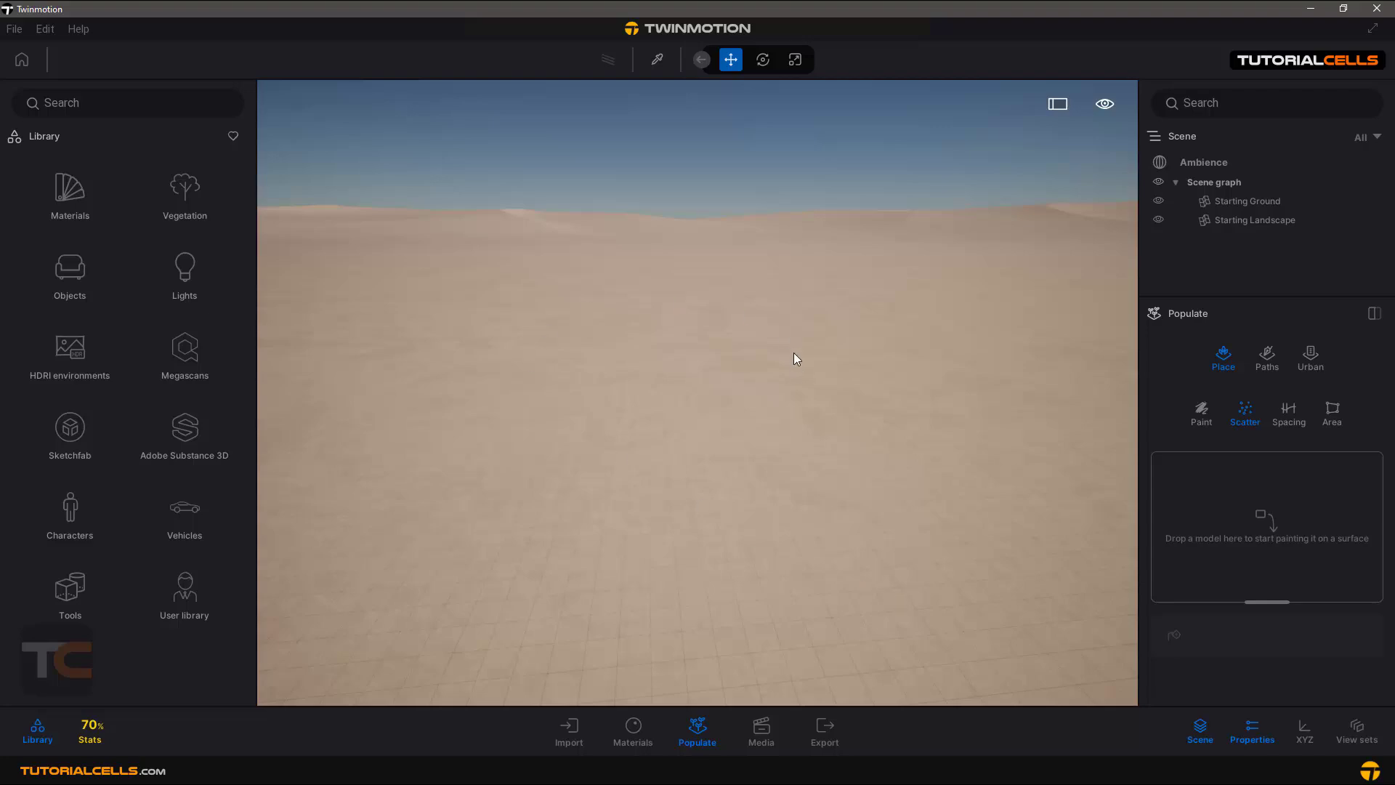
{"action": "mouse_move", "coordinate": [819, 378]}
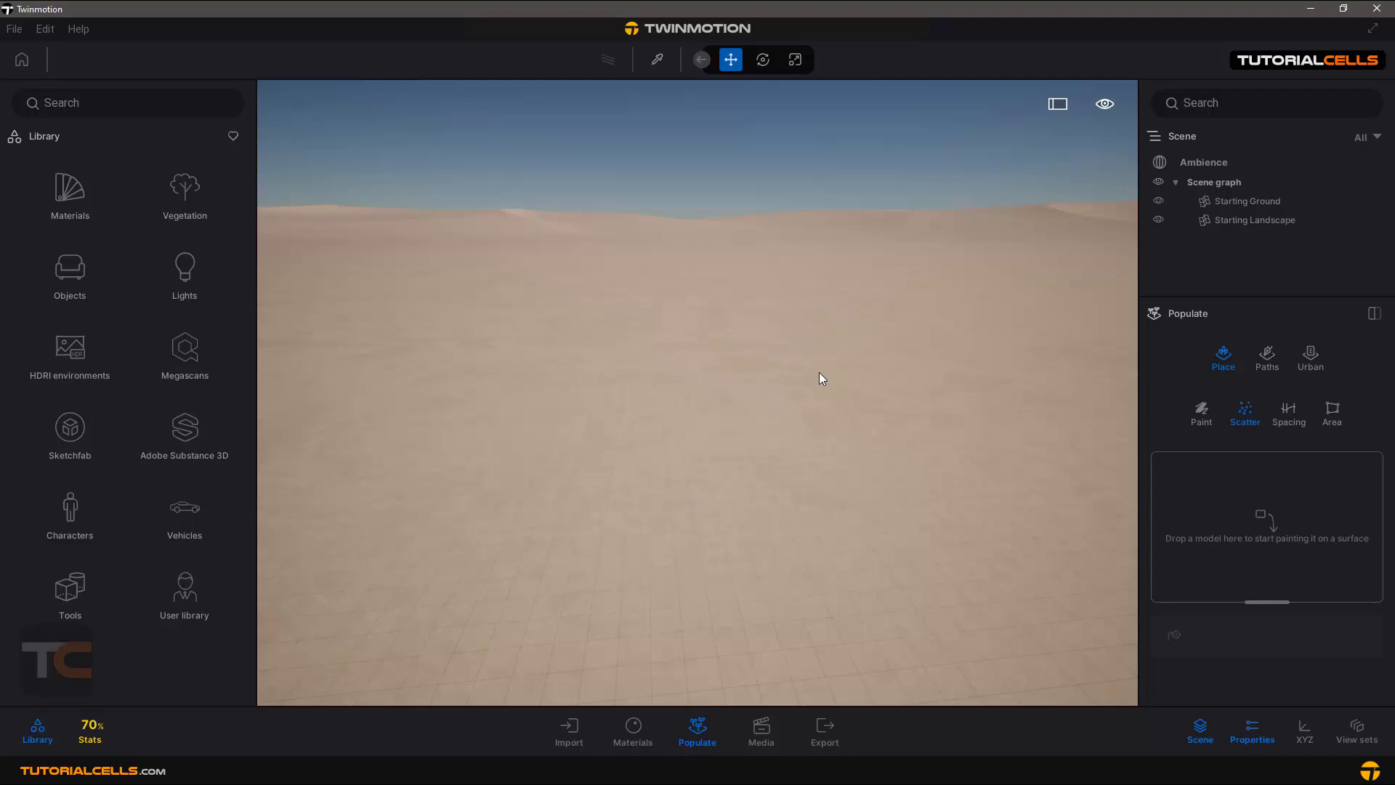
{"action": "mouse_move", "coordinate": [1222, 375]}
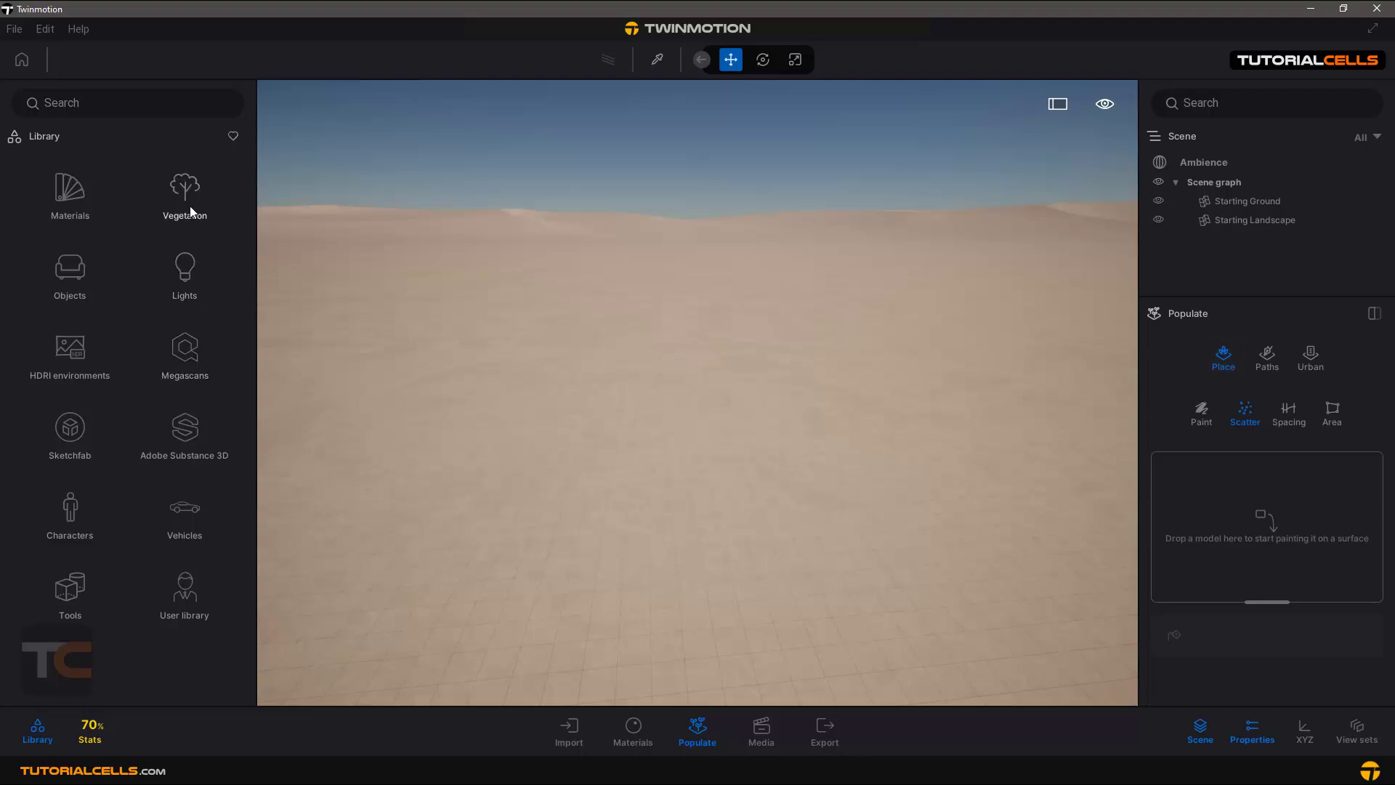
- Select Indian Sandalwood and Italian Stone Pine from the tree collection for scattering
{"action": "left_click", "coordinate": [184, 186]}
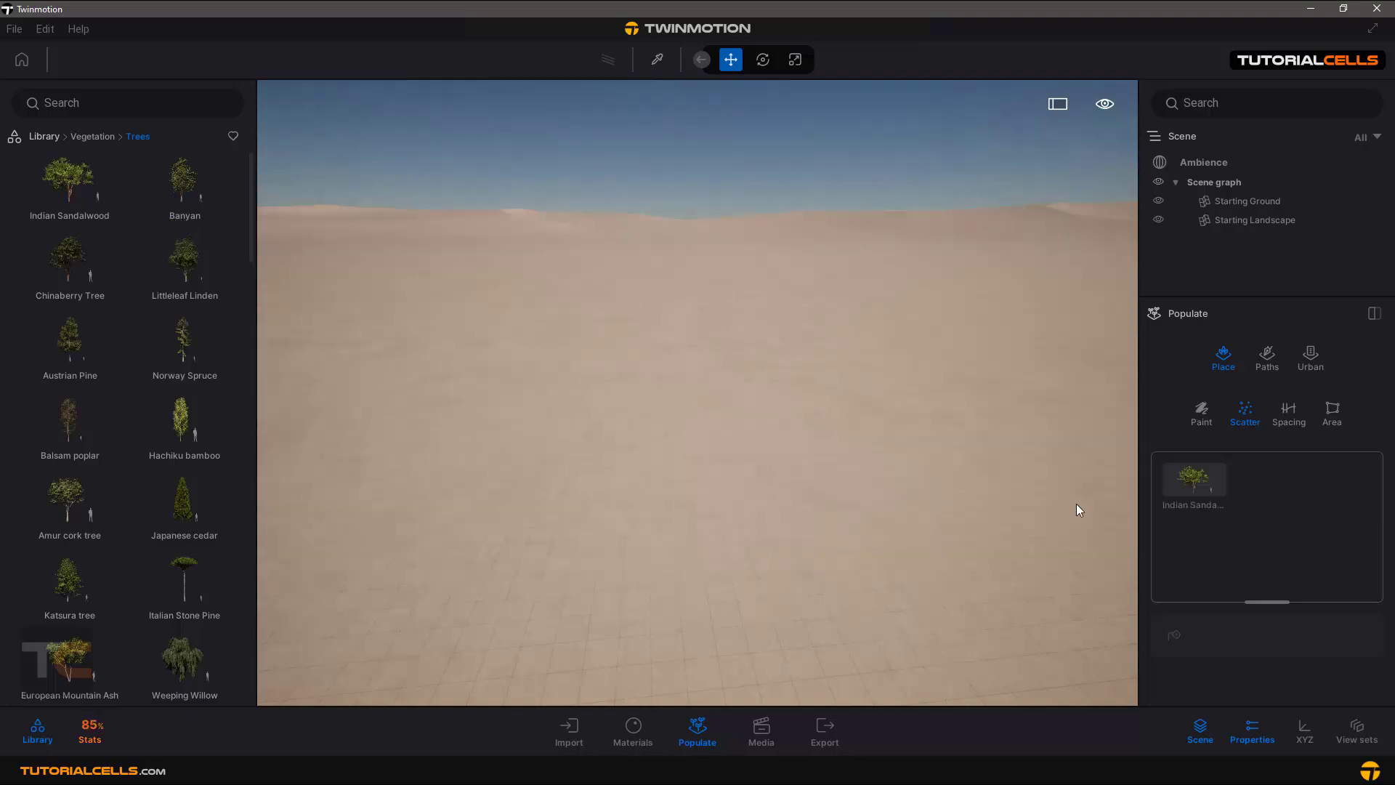
{"action": "scroll", "scroll_direction": "down", "scroll_amount": 3}
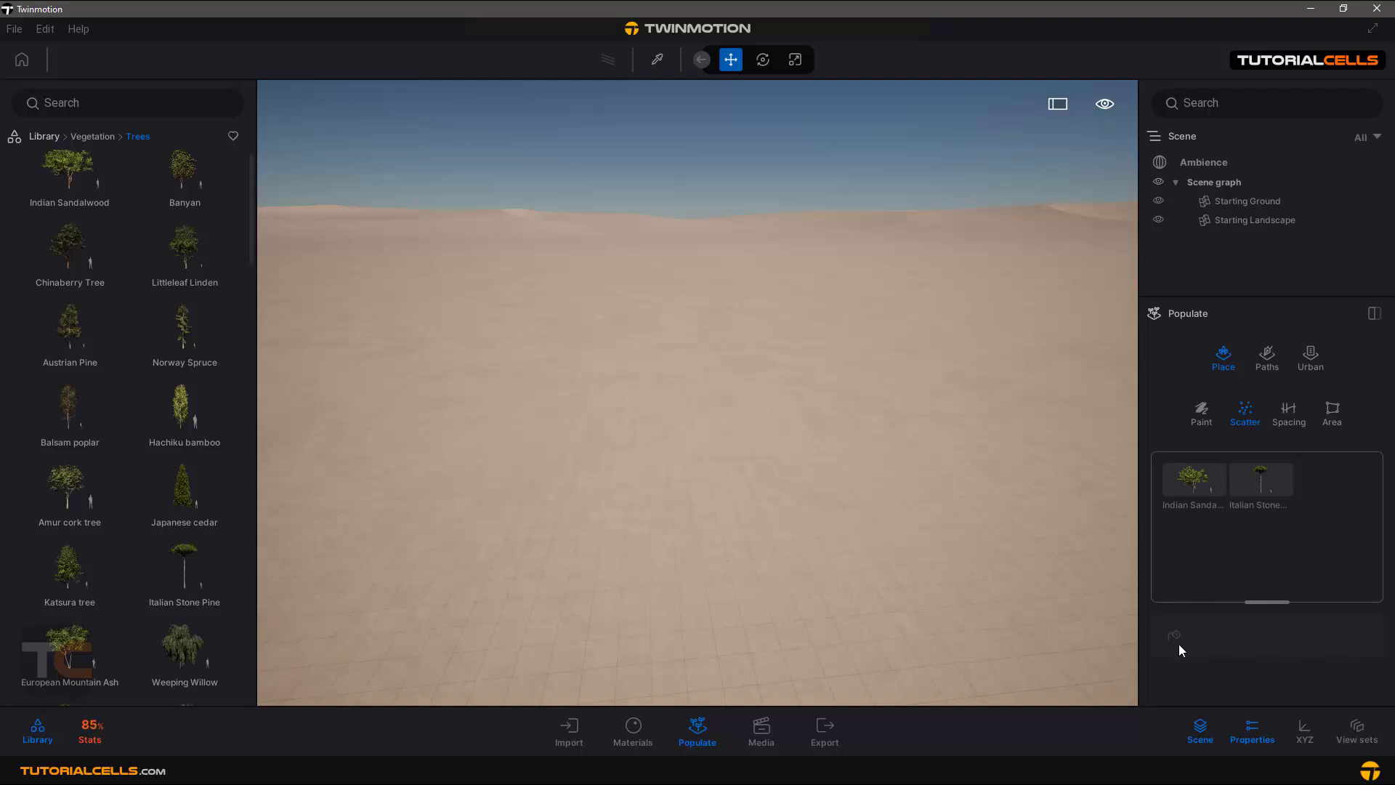
{"action": "mouse_move", "coordinate": [1175, 637]}
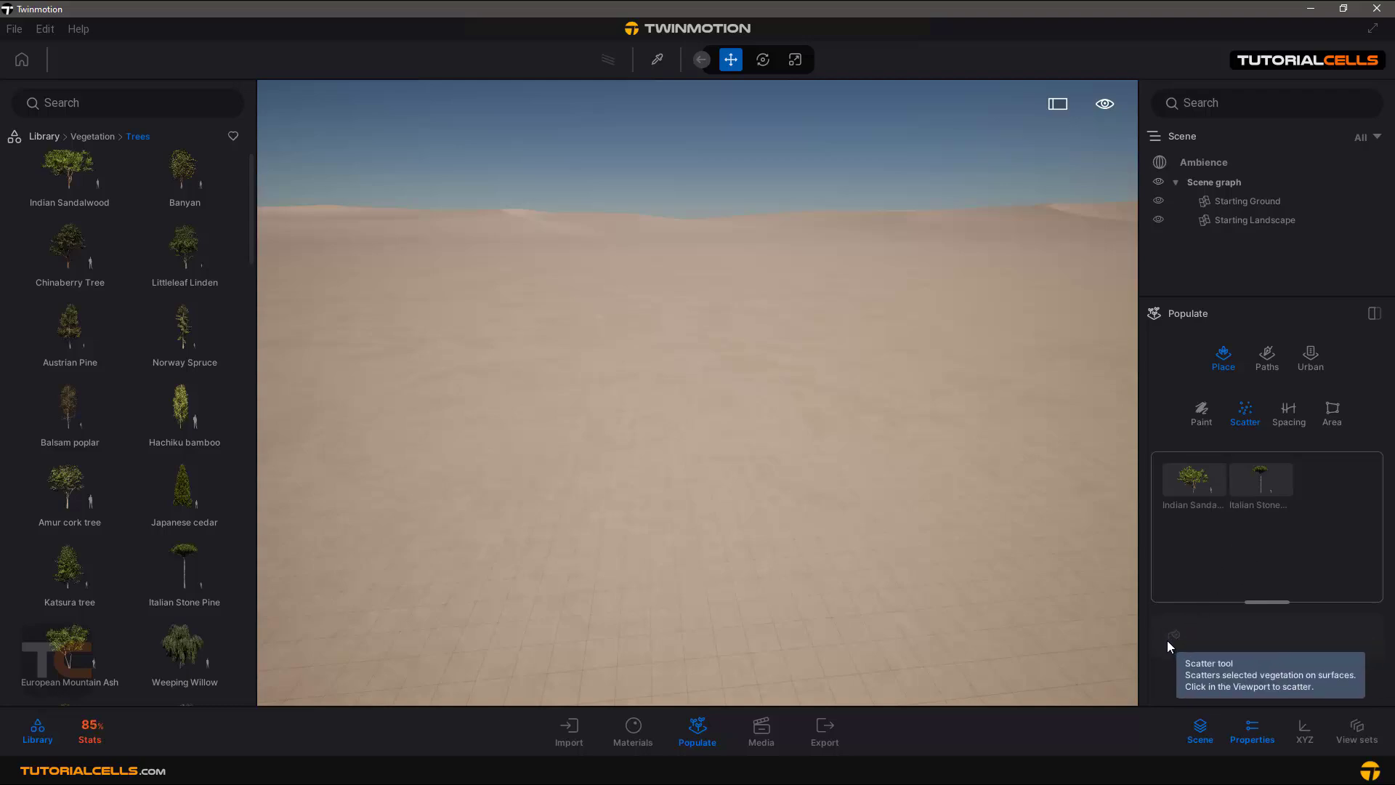
{"action": "left_click", "coordinate": [1193, 479]}
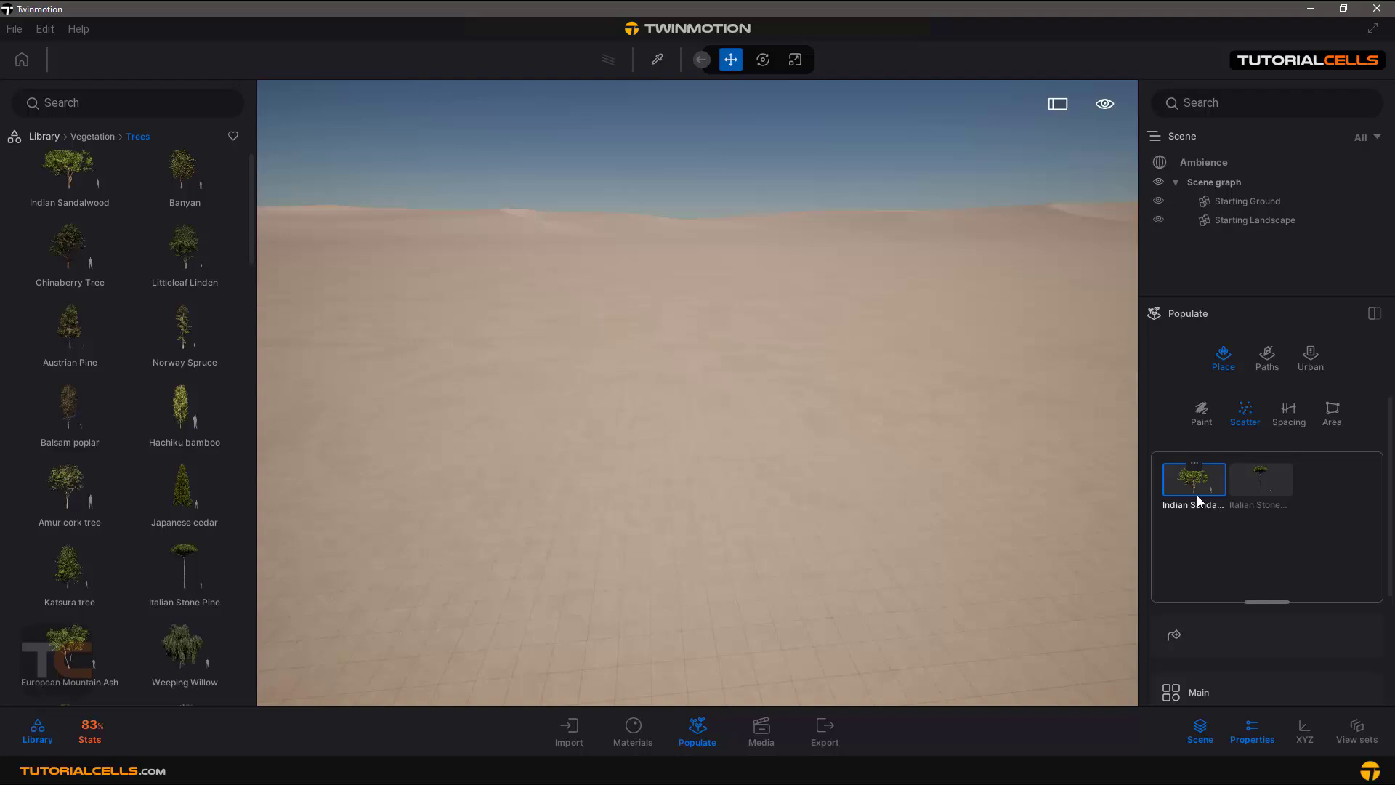
{"action": "left_click", "coordinate": [1261, 479]}
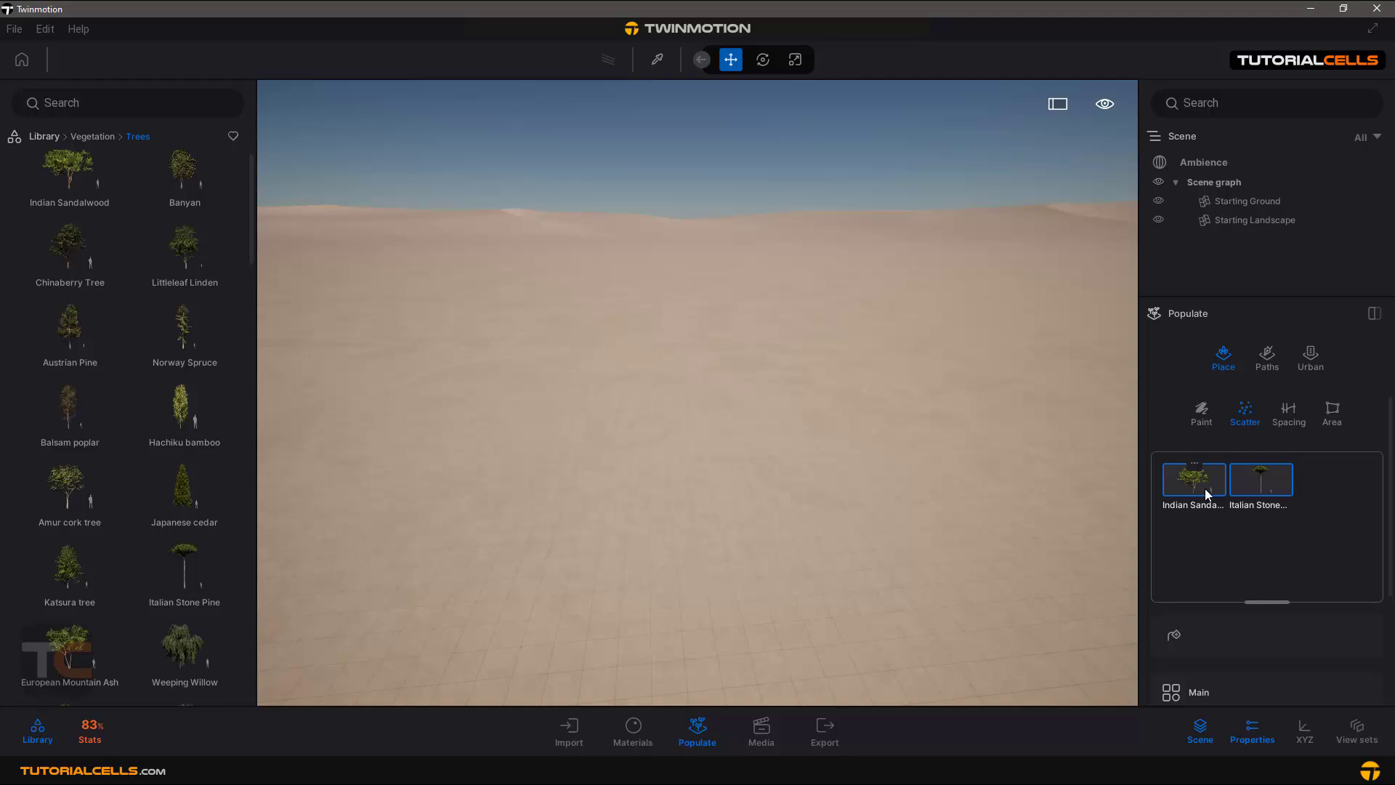
{"action": "mouse_move", "coordinate": [767, 388]}
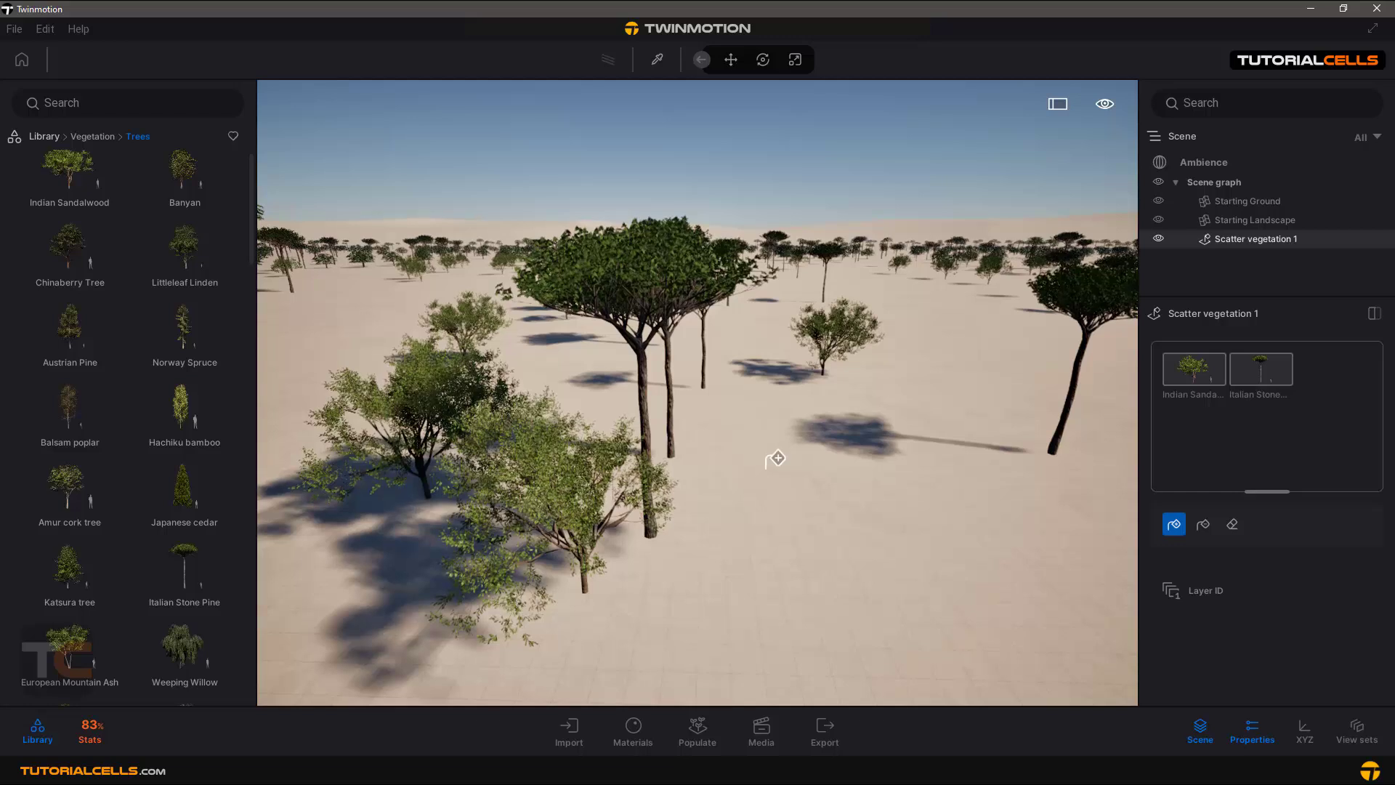
{"action": "mouse_move", "coordinate": [1082, 424]}
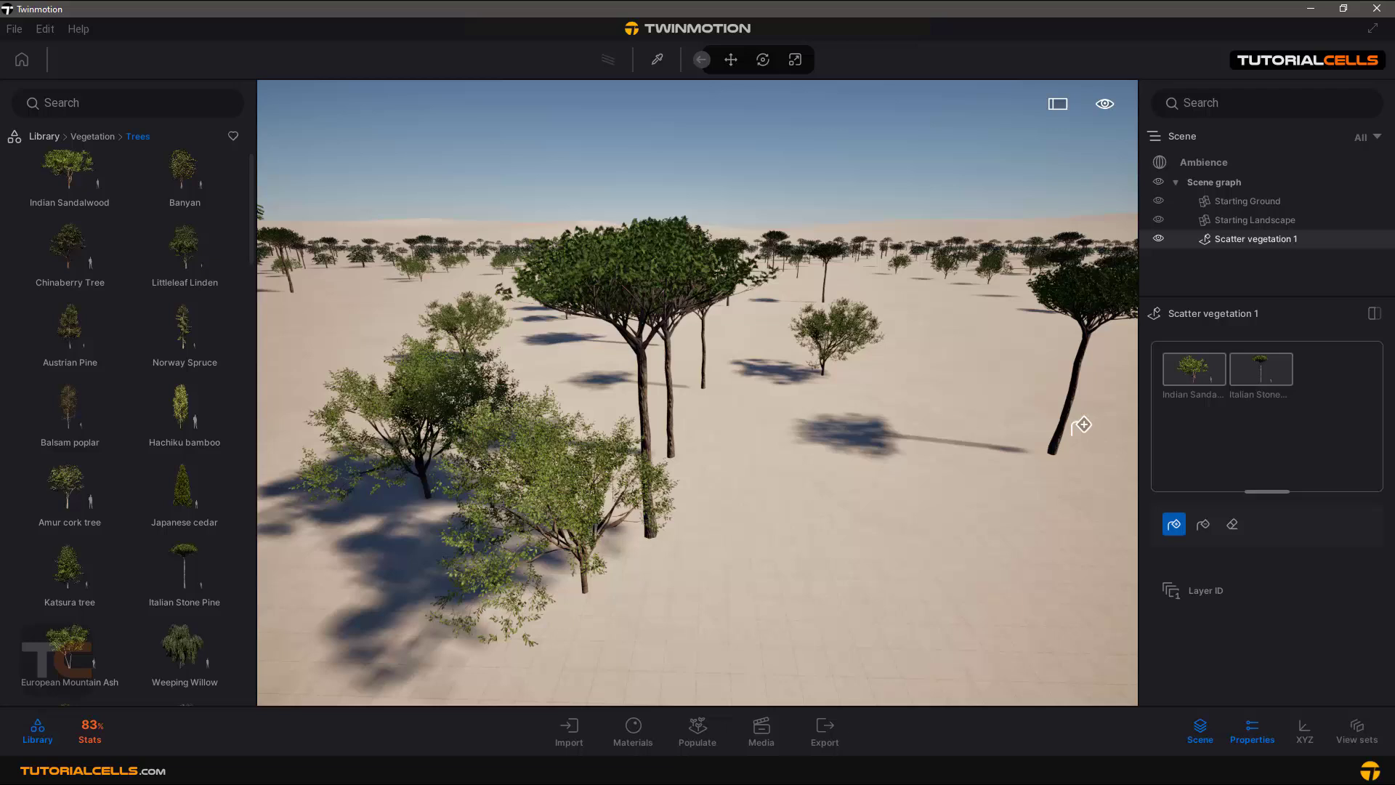
{"action": "mouse_move", "coordinate": [1220, 250]}
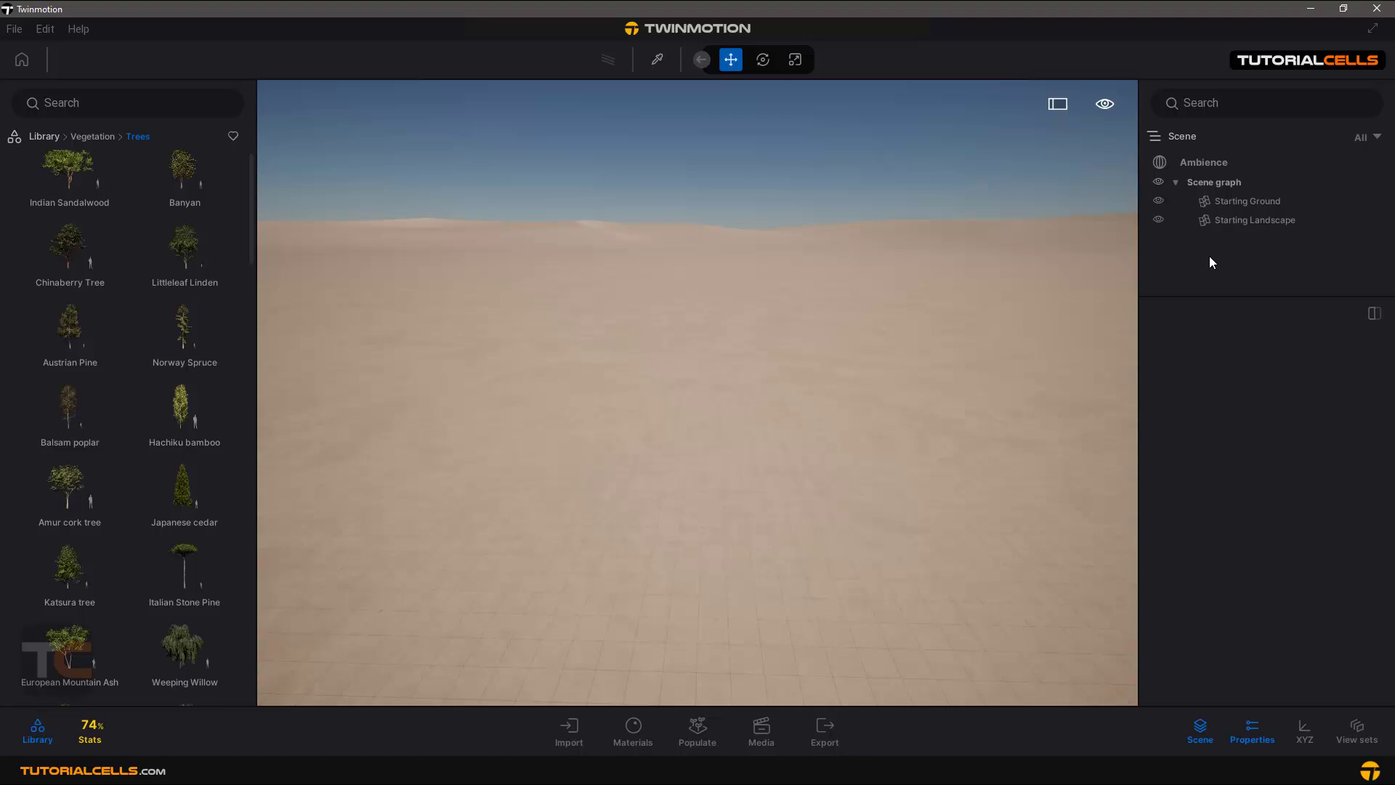
{"action": "mouse_move", "coordinate": [408, 340]}
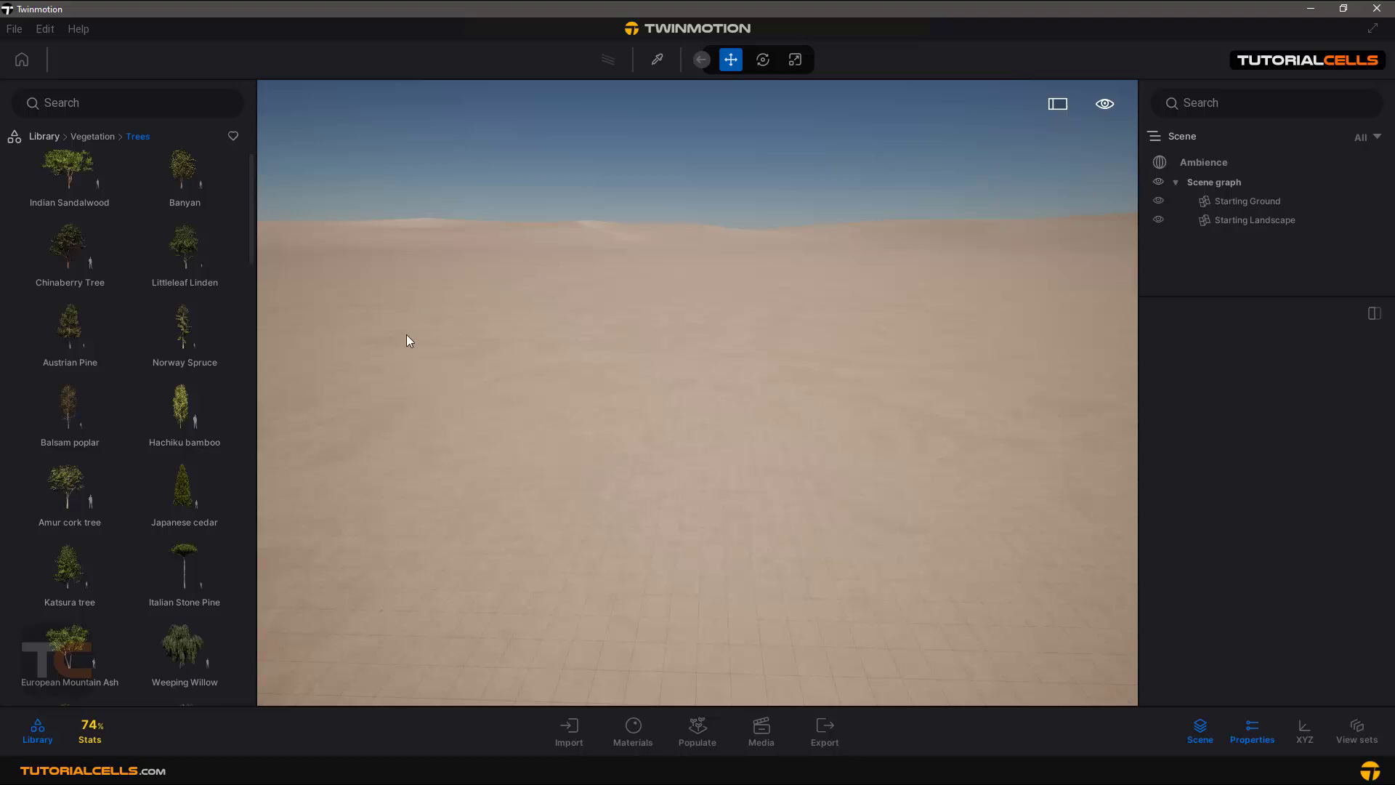
{"action": "mouse_move", "coordinate": [237, 311]}
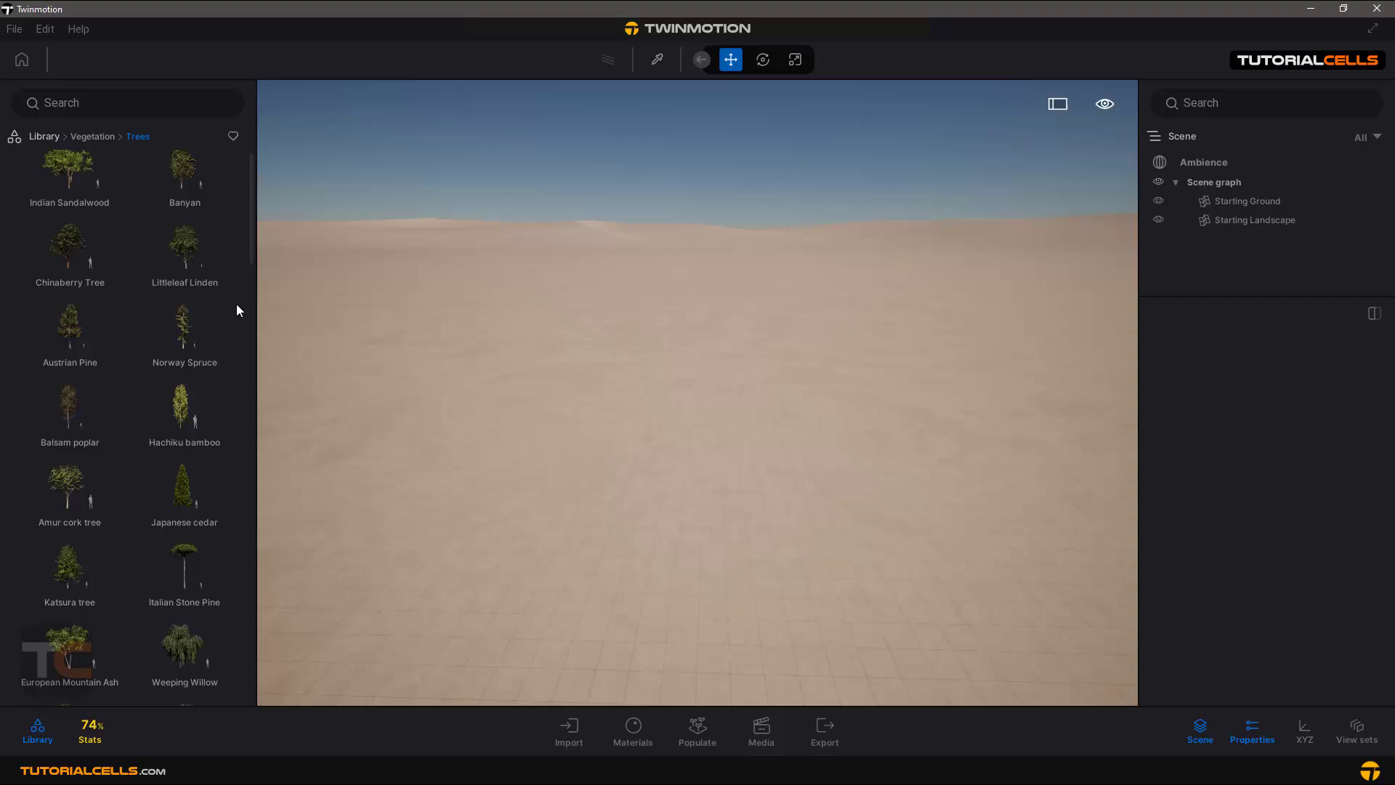
{"action": "mouse_move", "coordinate": [44, 146]}
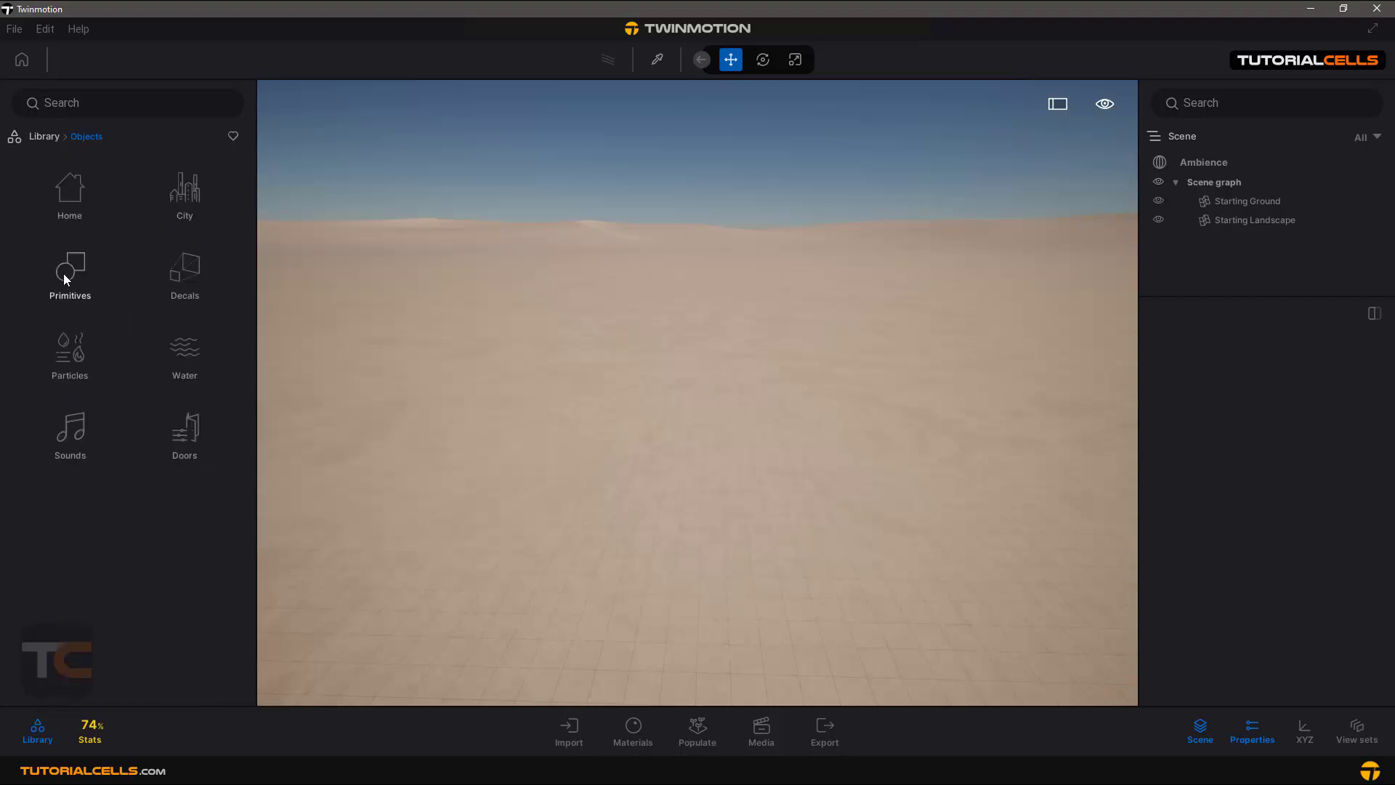
- Open Library > Objects > Primitives and choose the Box 1m primitive
{"action": "left_click", "coordinate": [70, 271]}
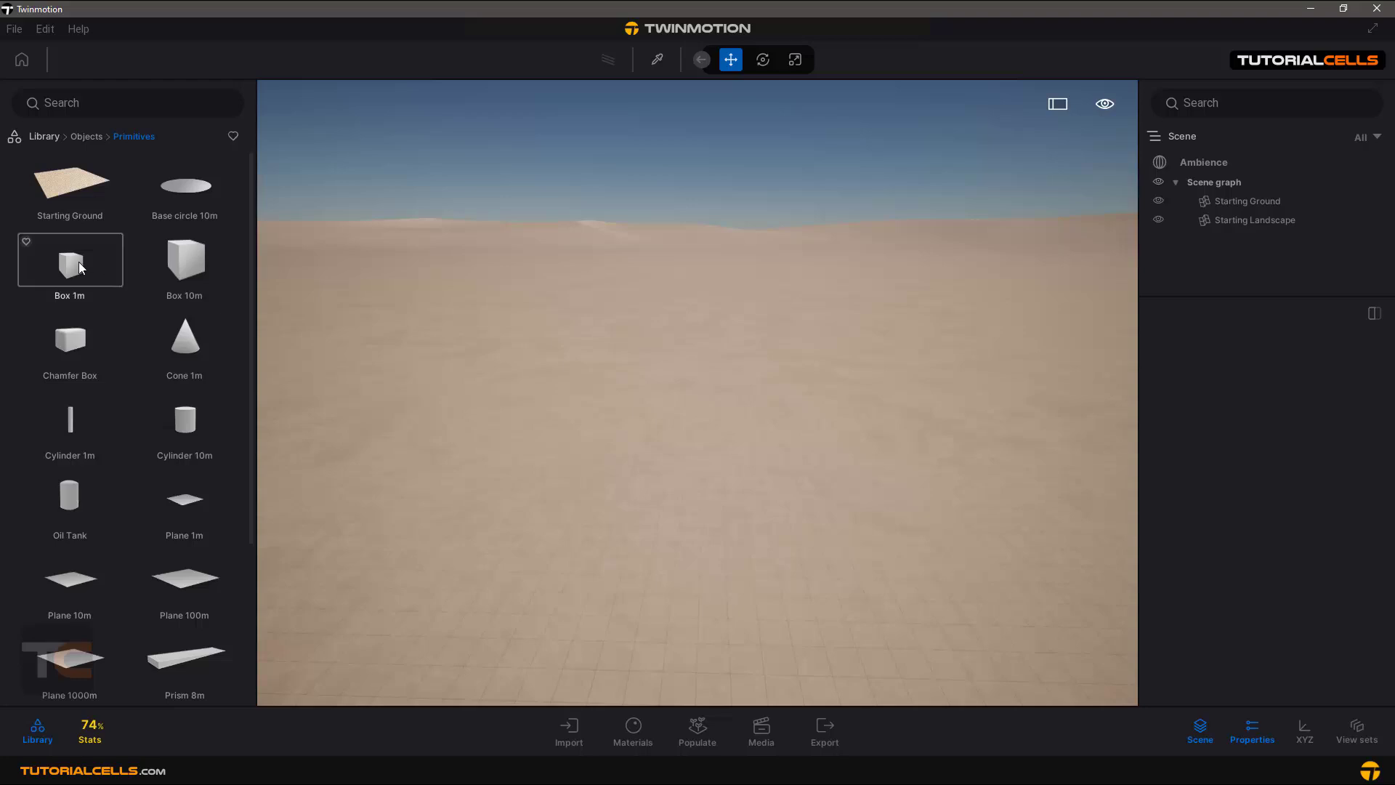
{"action": "left_click", "coordinate": [697, 729]}
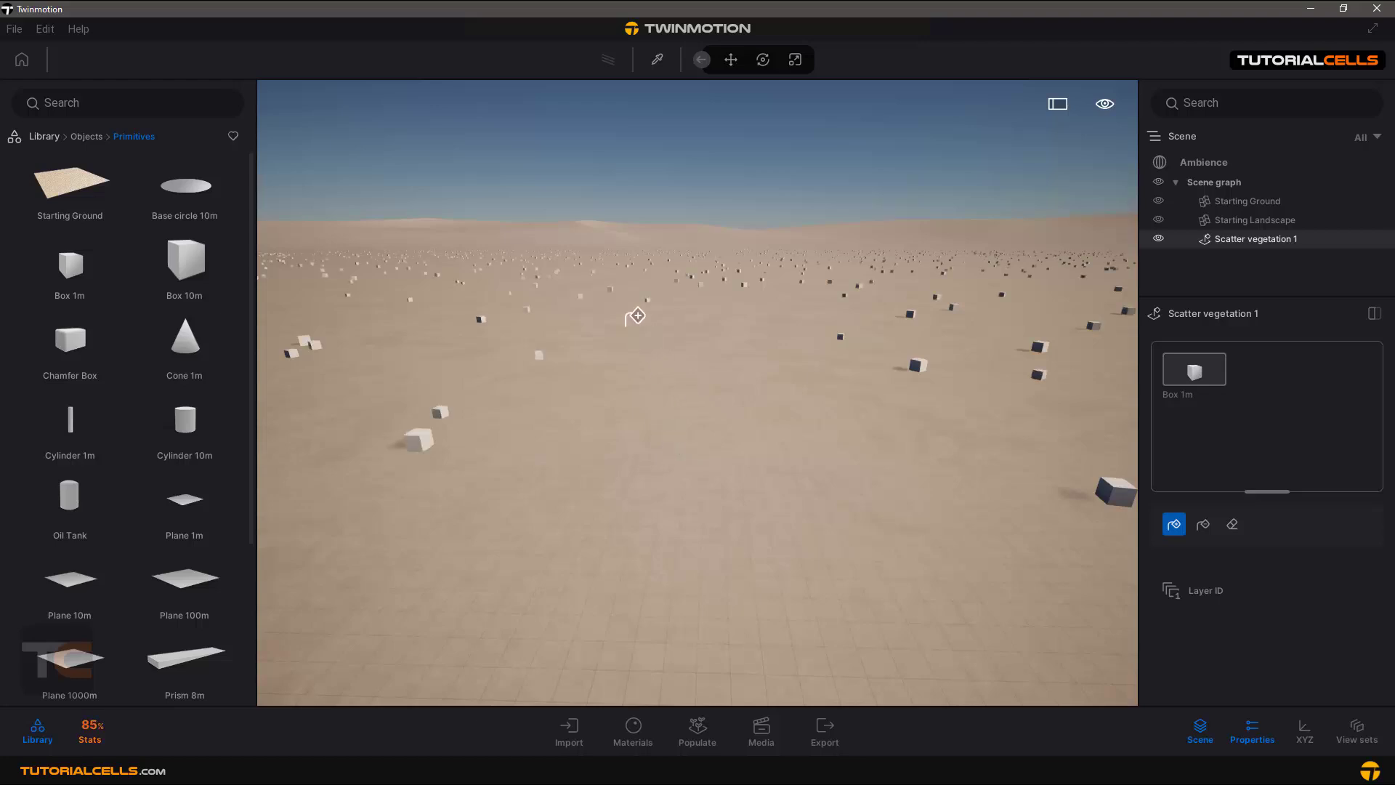
{"action": "mouse_move", "coordinate": [955, 374]}
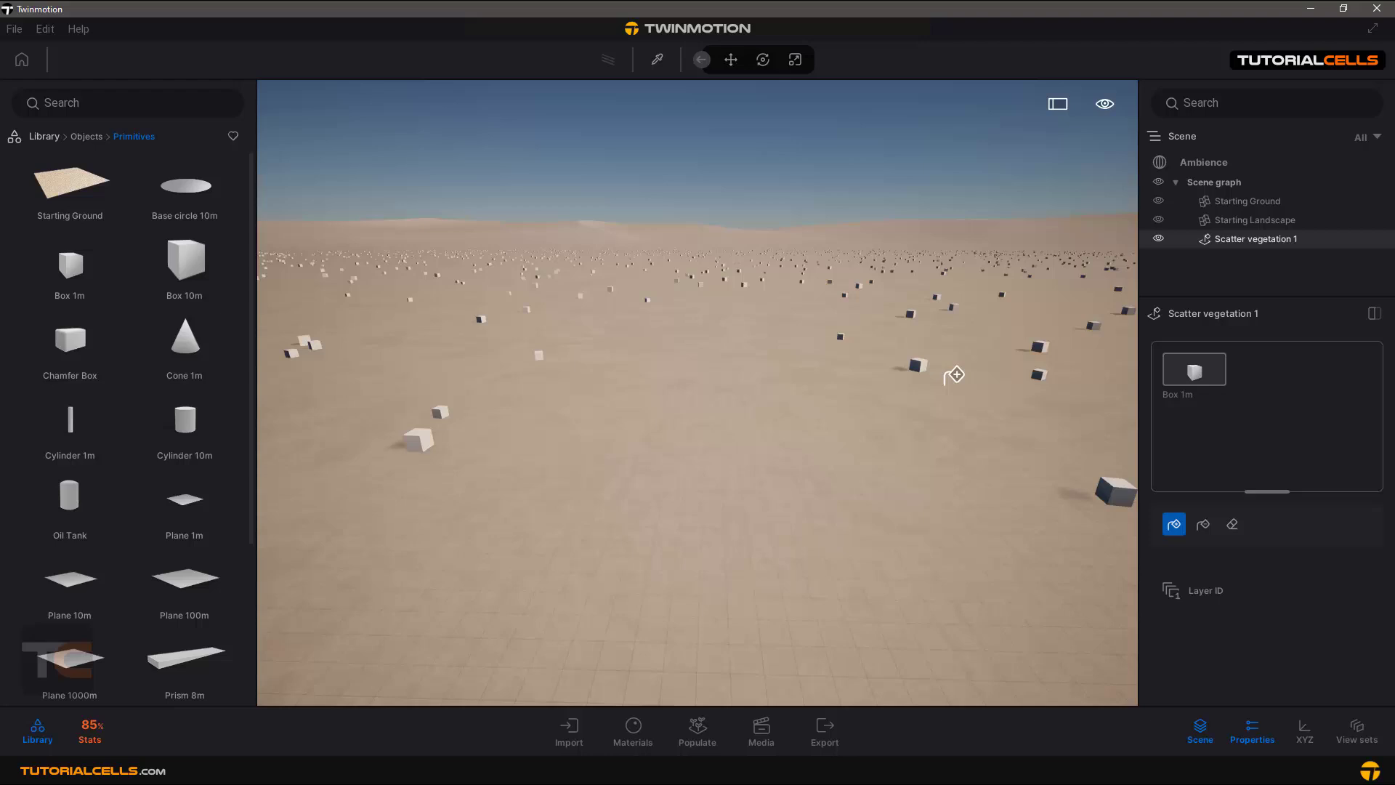
{"action": "mouse_move", "coordinate": [1232, 552]}
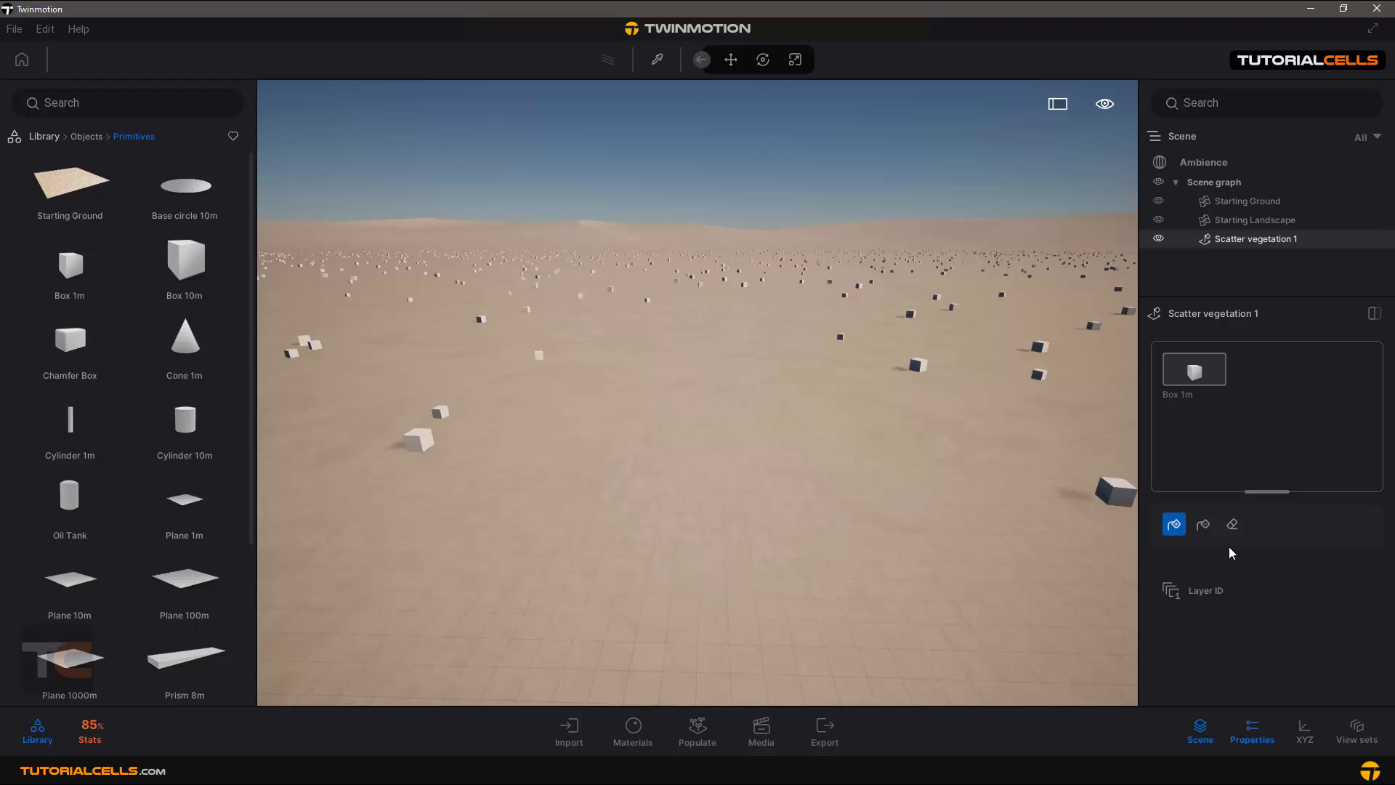
- Change the scatter brush mode and remove Scatter vegetation 1 boxes
{"action": "left_click", "coordinate": [1202, 524]}
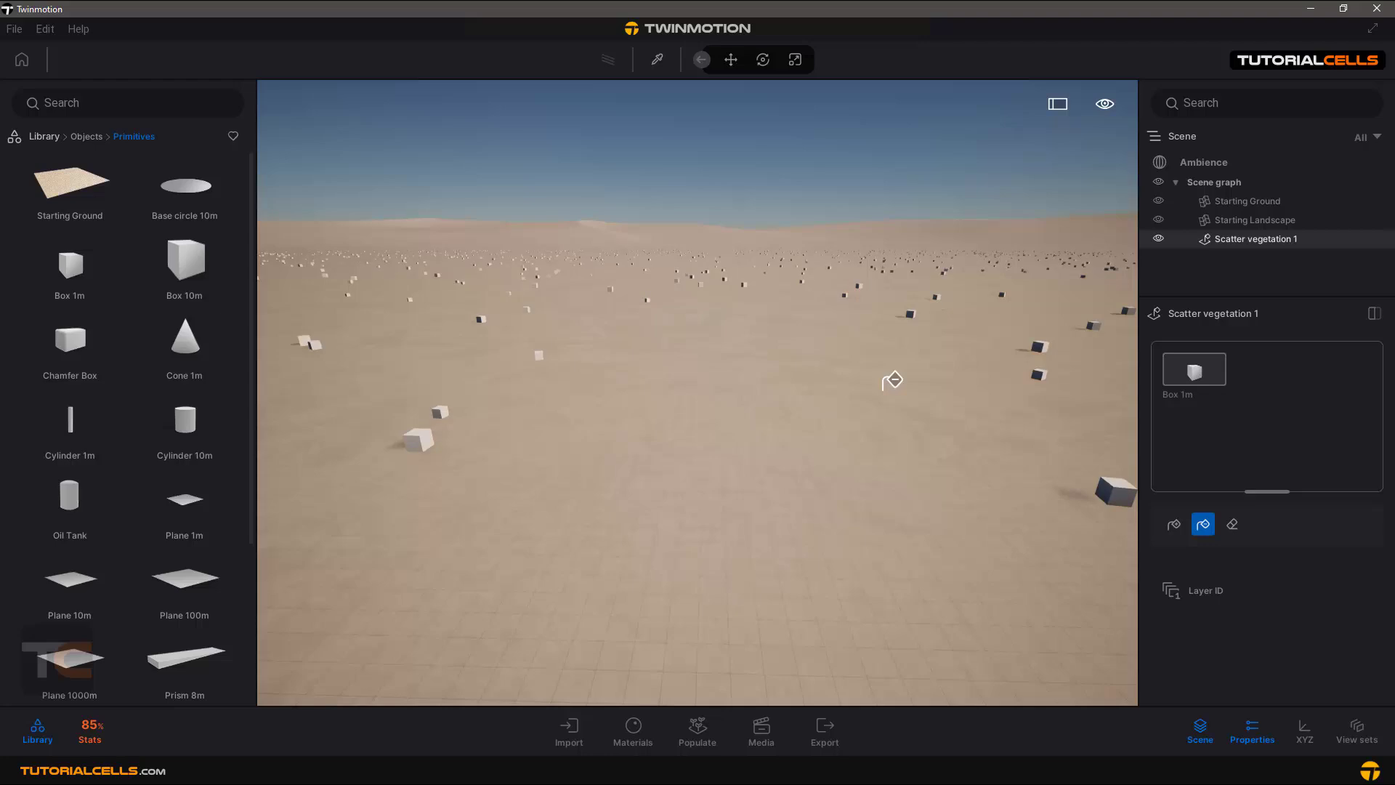
{"action": "left_click", "coordinate": [1233, 524]}
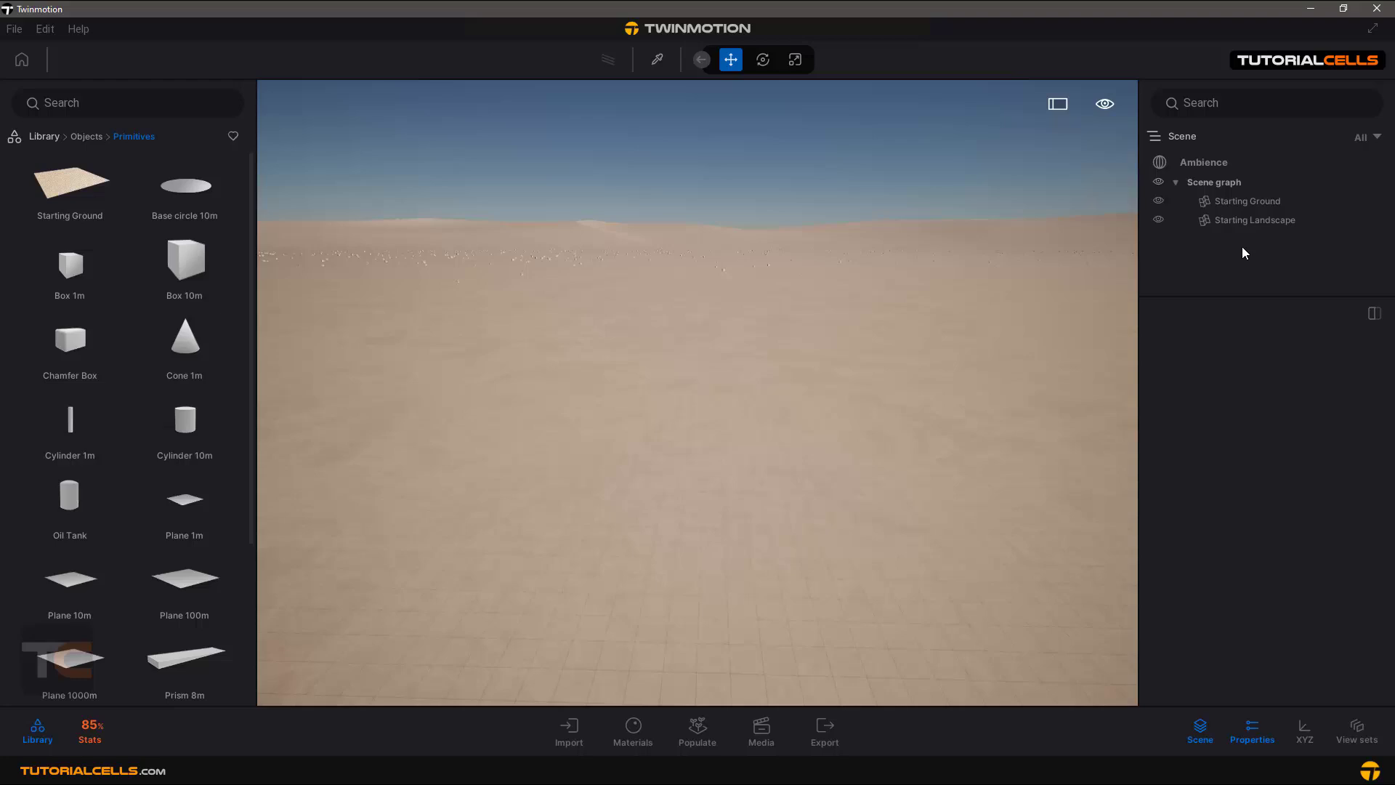
{"action": "mouse_move", "coordinate": [362, 253]}
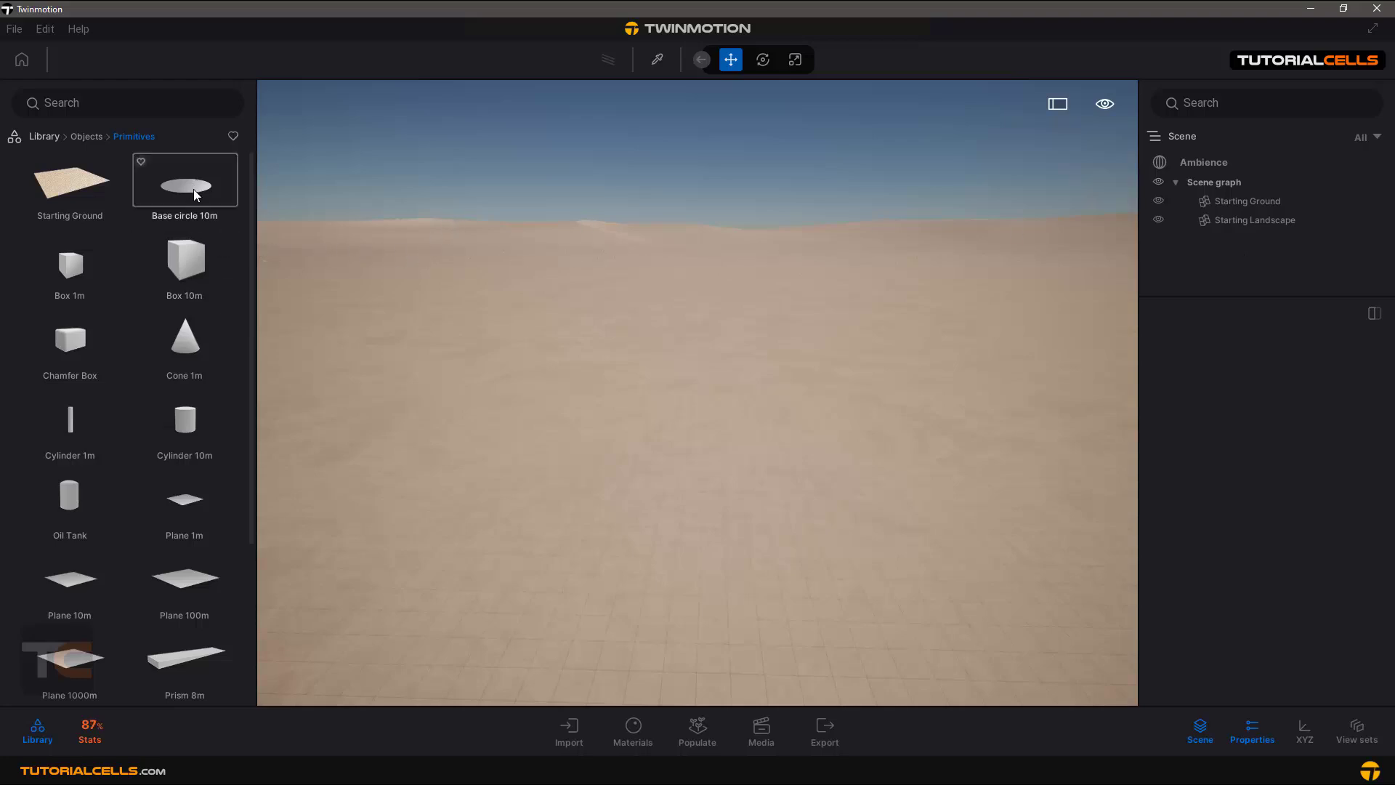
- Drag Base circle 10m onto the desert ground and return to the Library root
{"action": "left_click_drag", "start_coordinate": [184, 184], "coordinate": [354, 223]}
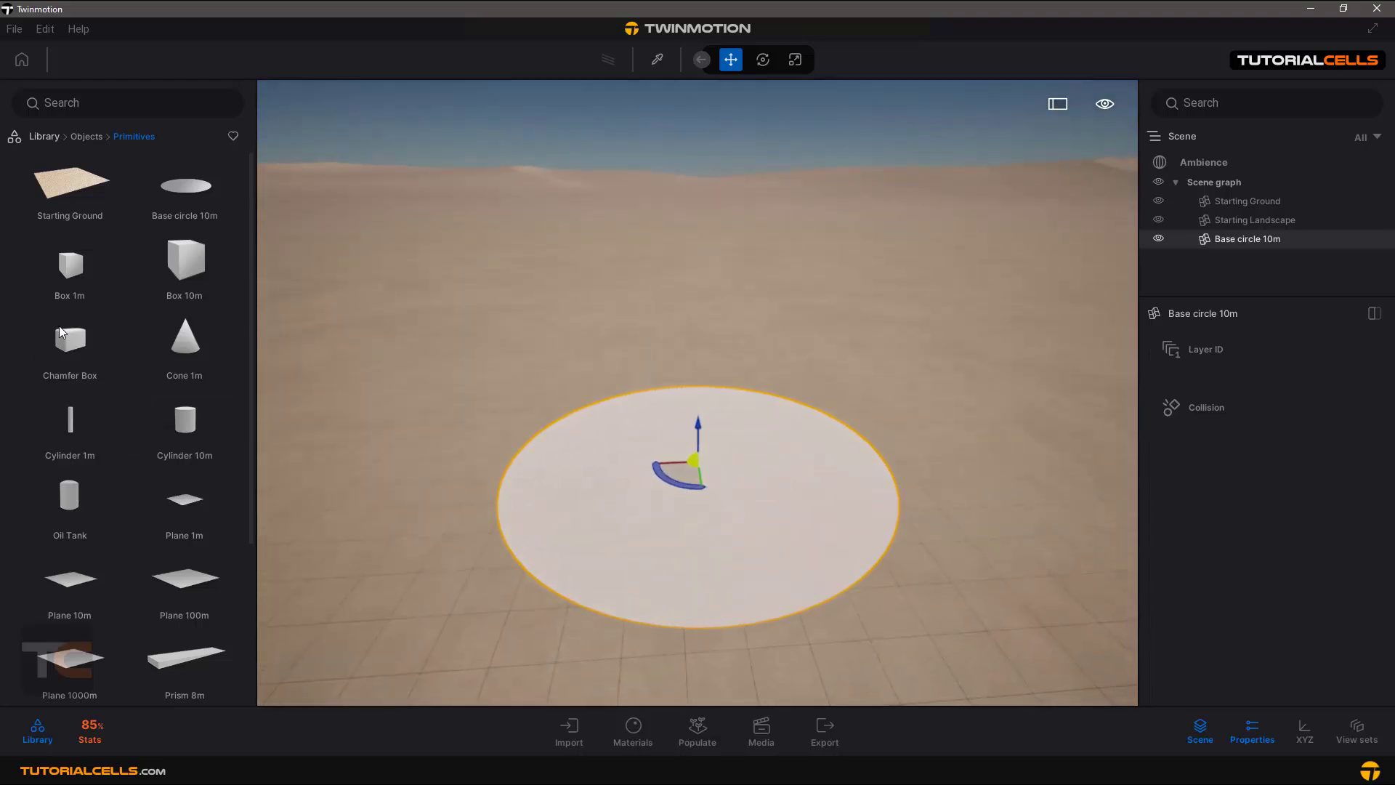
{"action": "left_click", "coordinate": [42, 136]}
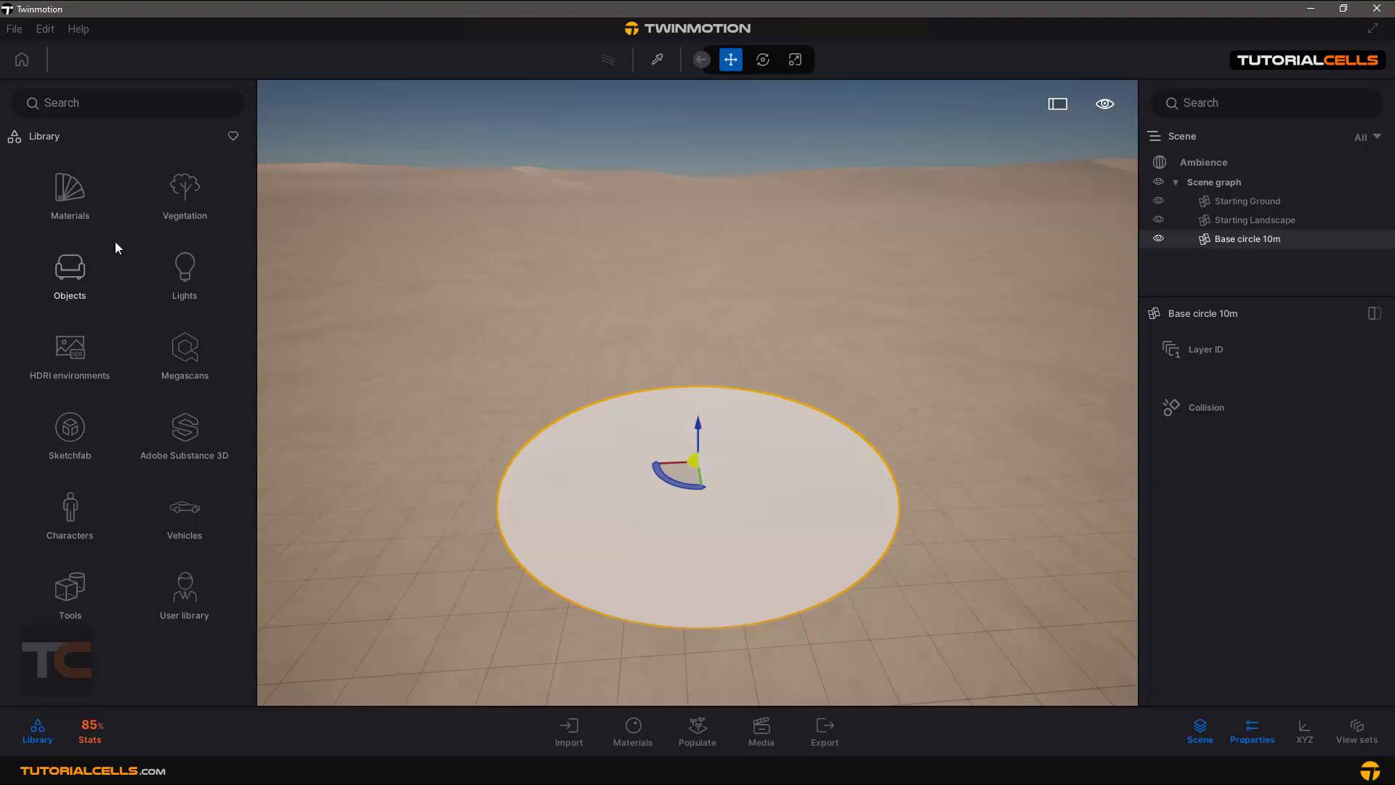
- Add Common fern 1 from Vegetation > Bushes to the scatter and expand Main settings
{"action": "left_click", "coordinate": [184, 190]}
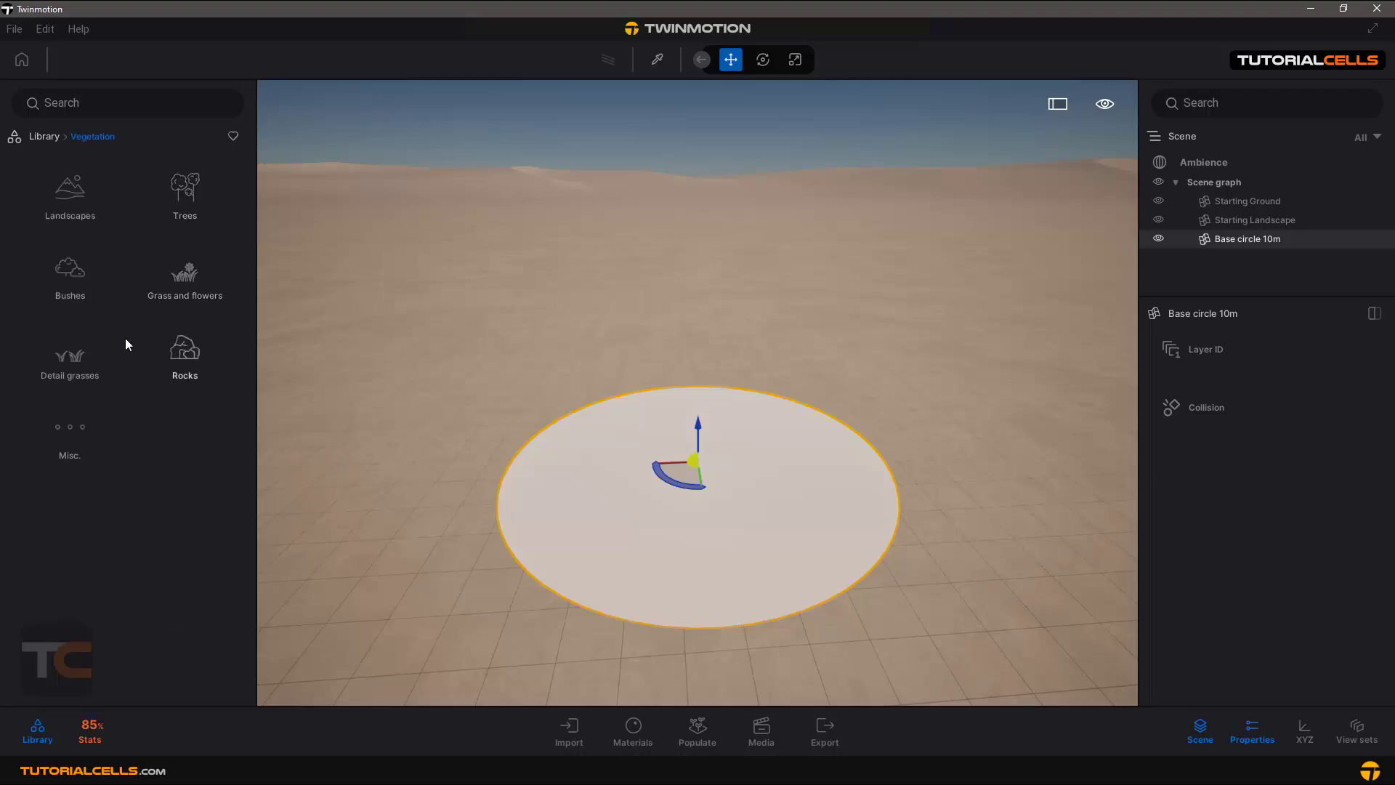
{"action": "left_click", "coordinate": [70, 281]}
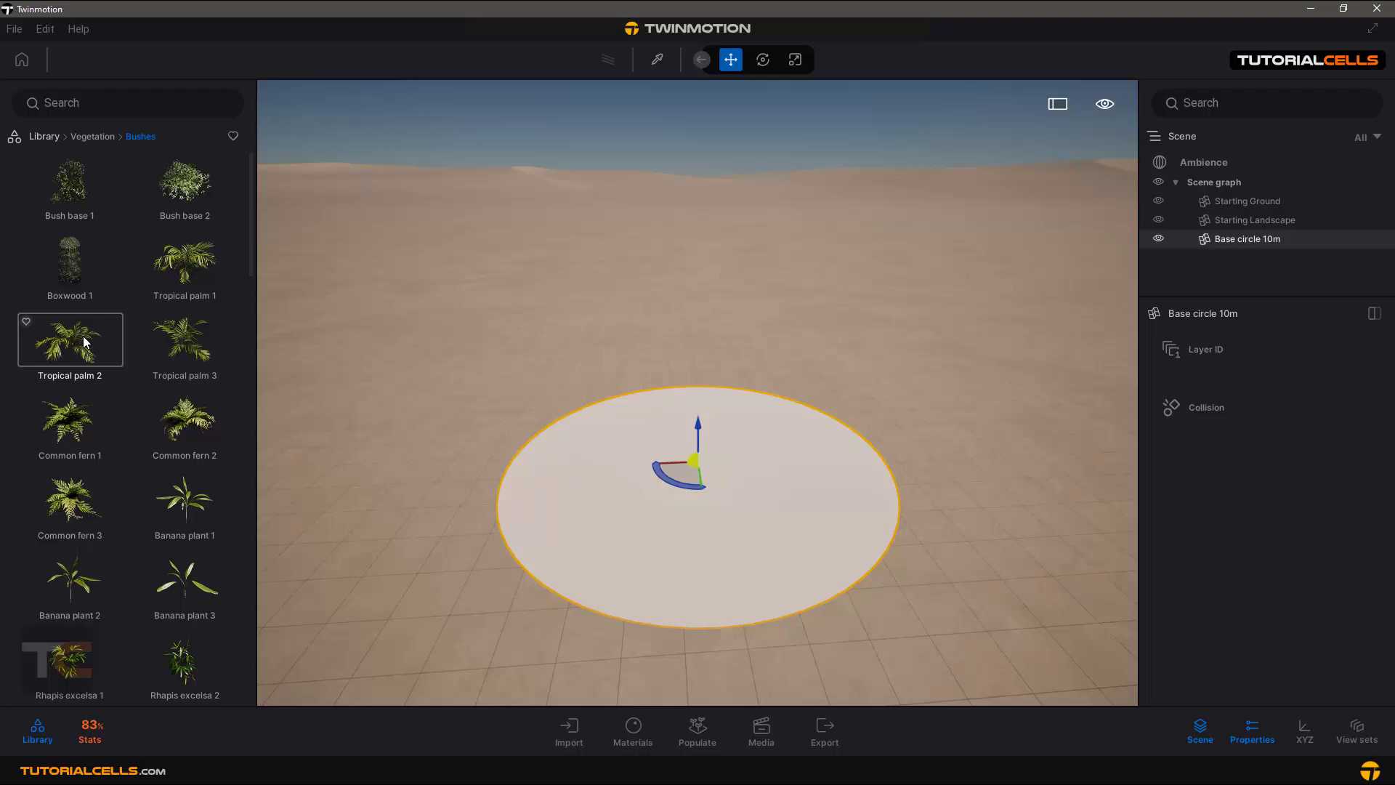
{"action": "left_click", "coordinate": [634, 730]}
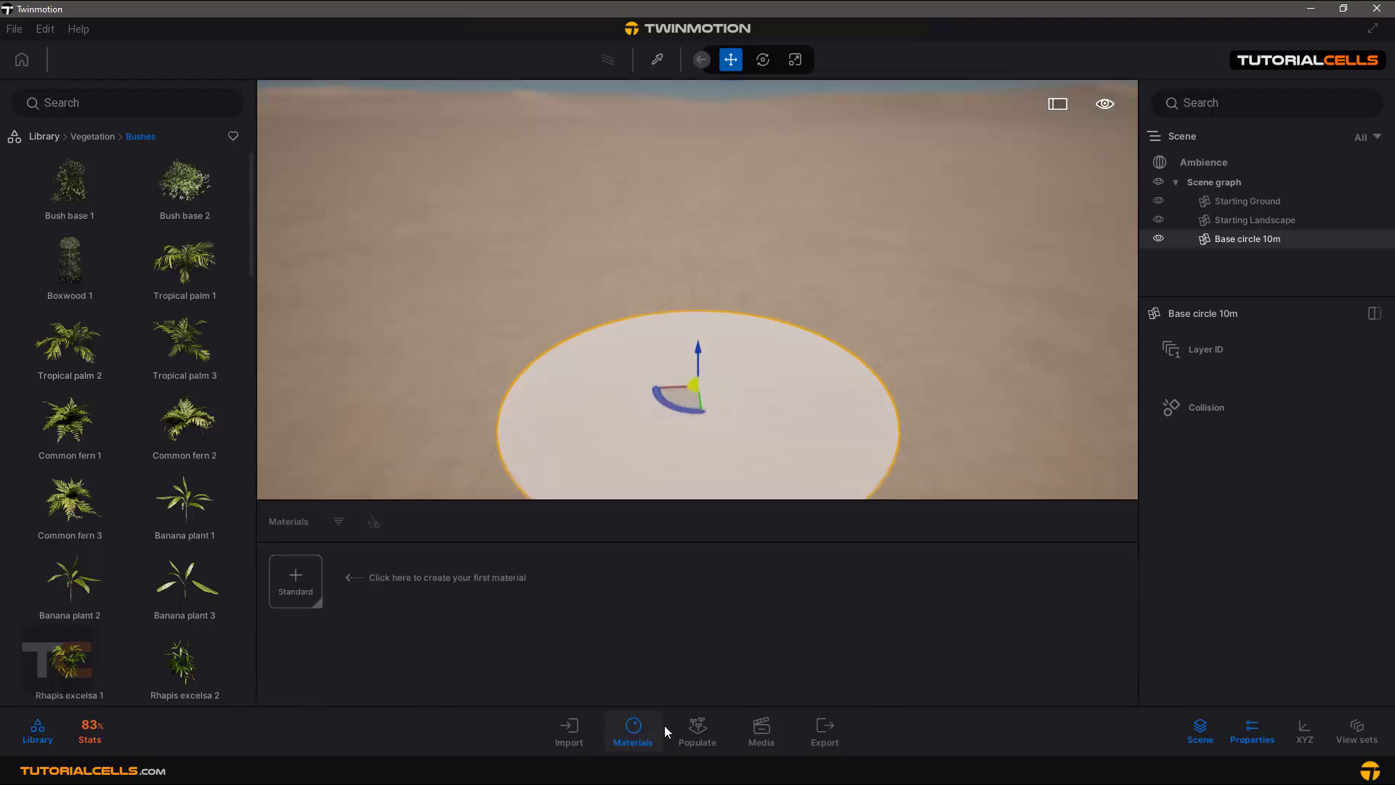
{"action": "left_click", "coordinate": [697, 730]}
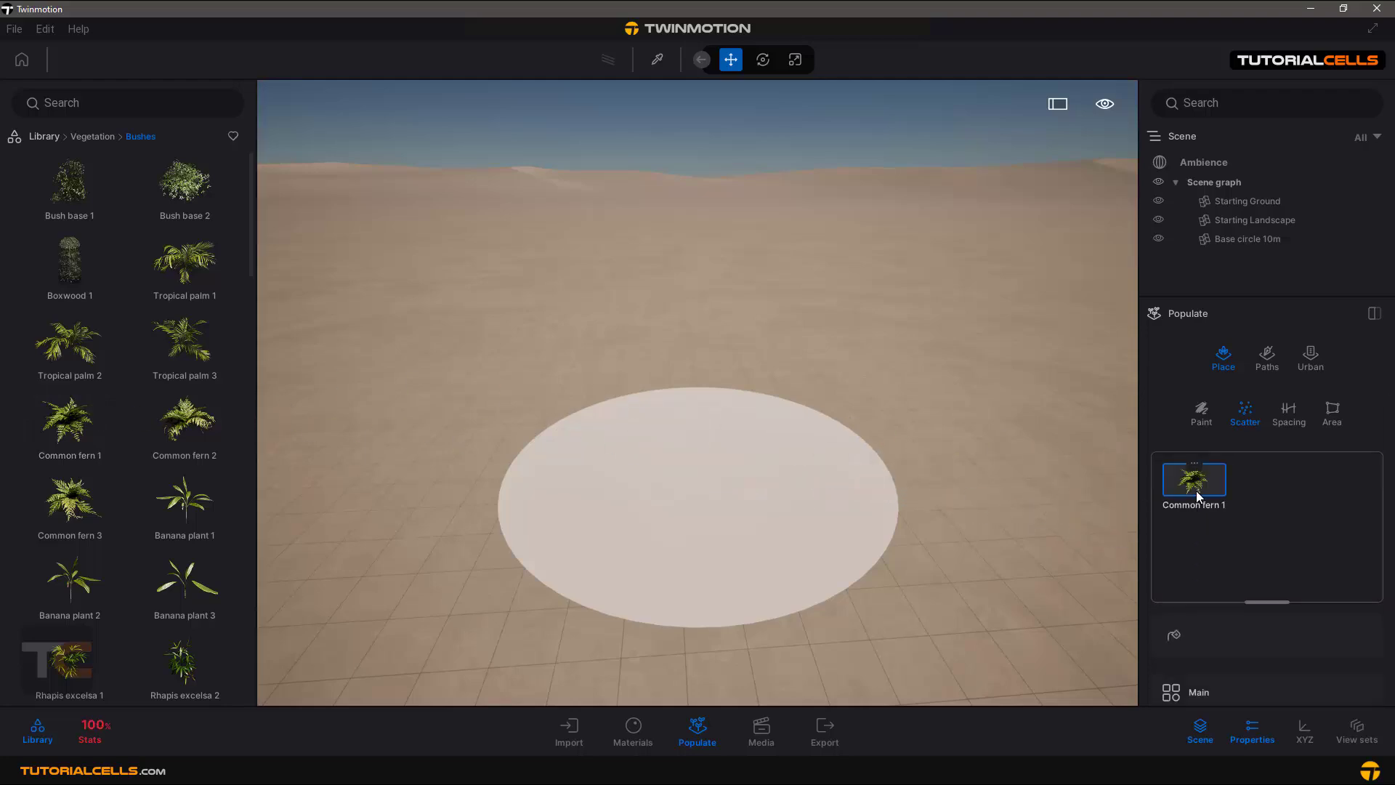
{"action": "left_click", "coordinate": [1198, 691]}
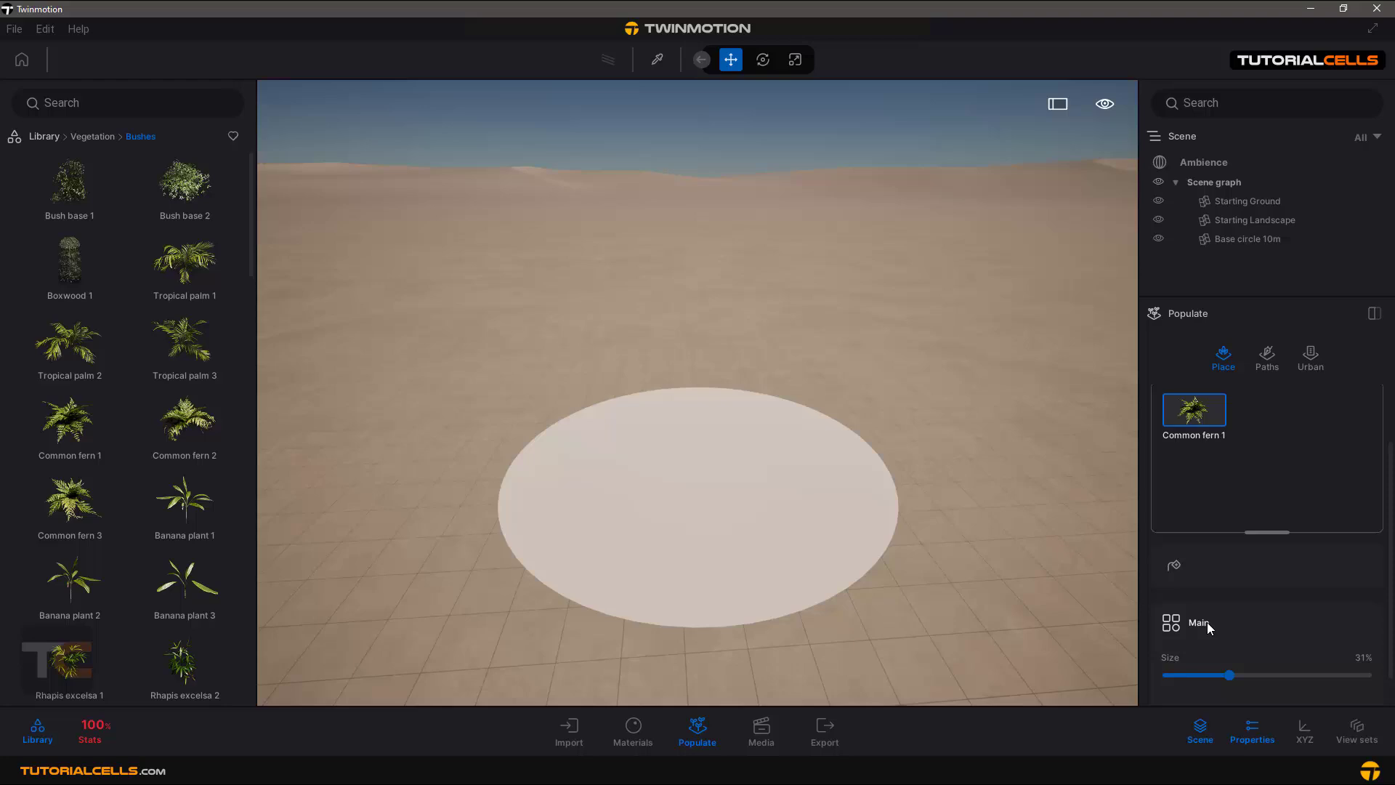
{"action": "left_click", "coordinate": [1223, 357]}
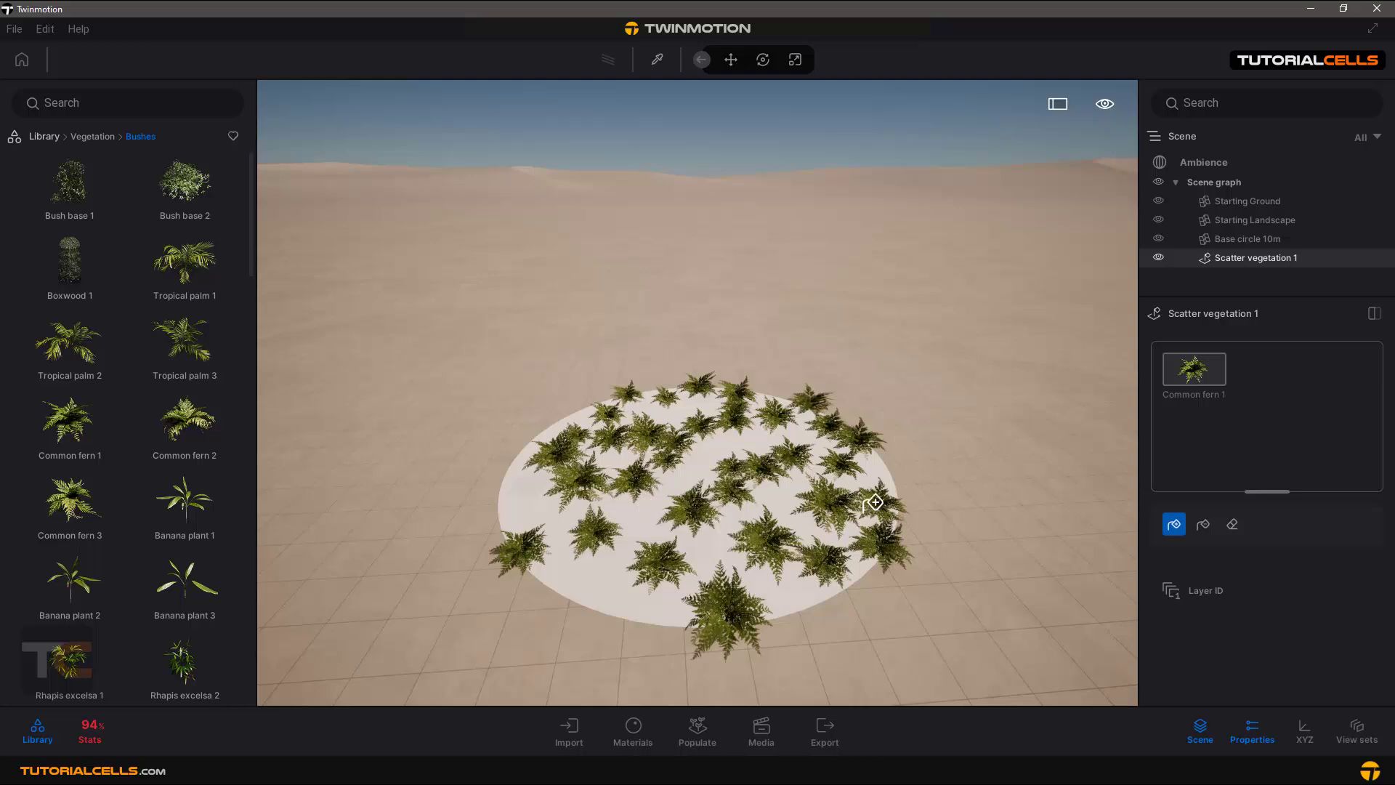
- Raise the fern scatter's Main Size to 81%
{"action": "left_click", "coordinate": [730, 59]}
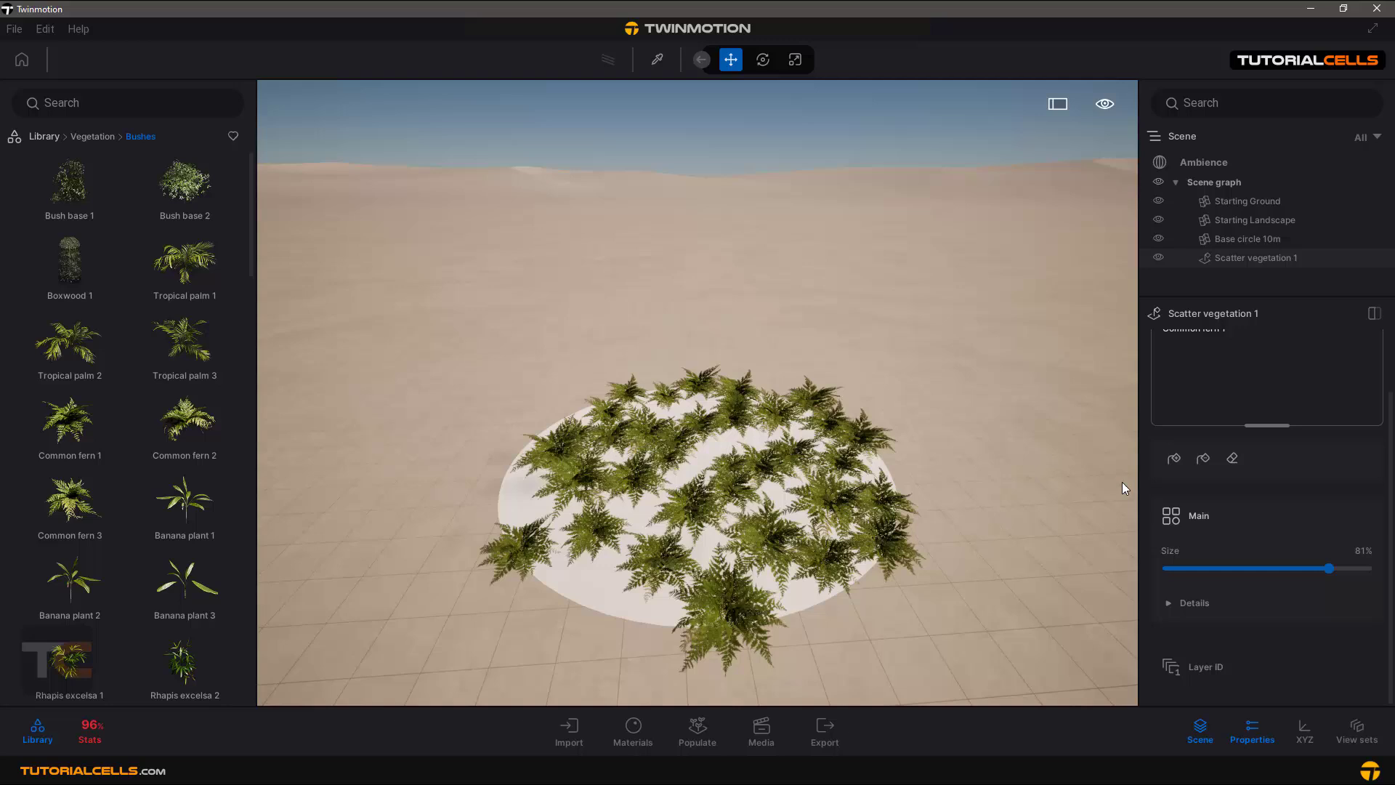
{"action": "mouse_move", "coordinate": [1246, 238]}
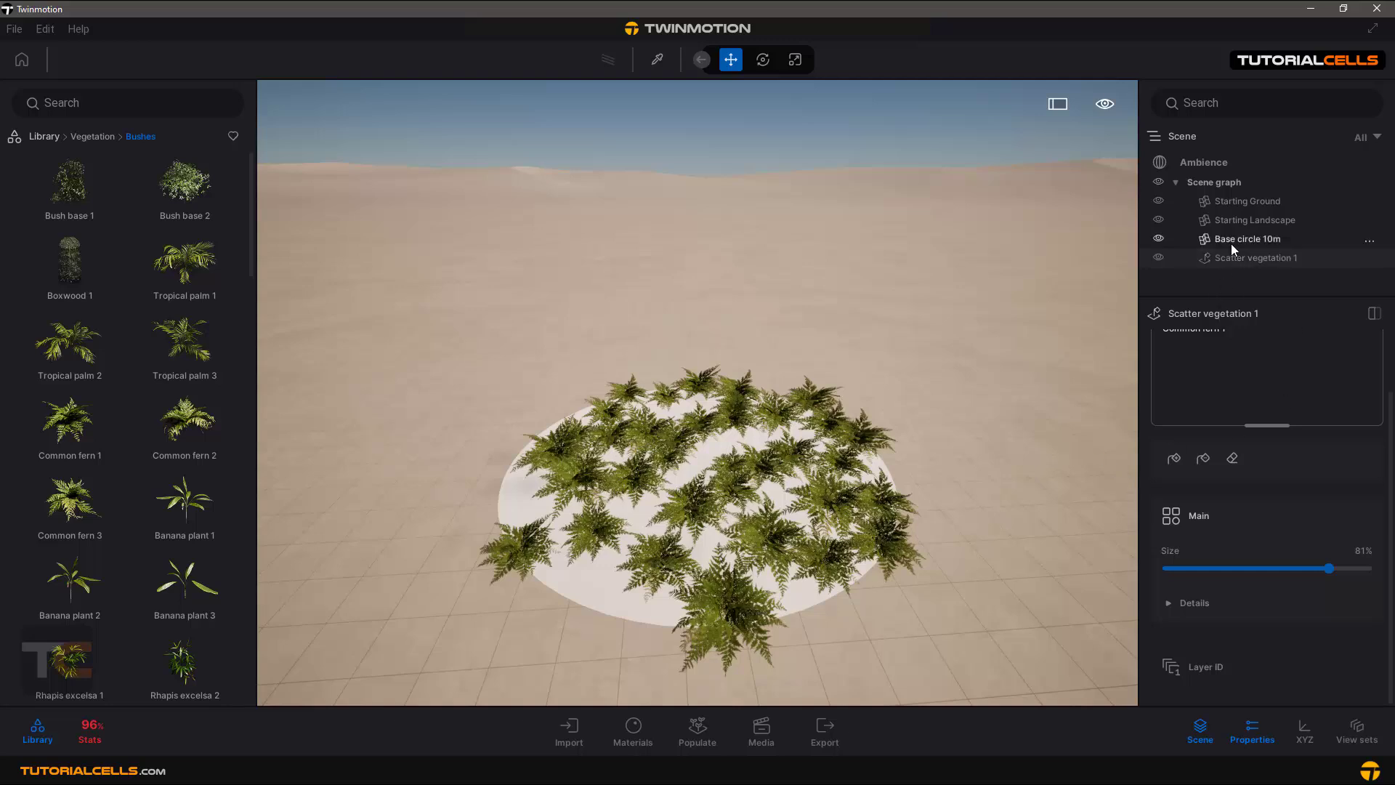
- Select Base circle 10m in the Scene graph and switch to the Scale gizmo
{"action": "left_click", "coordinate": [1244, 239]}
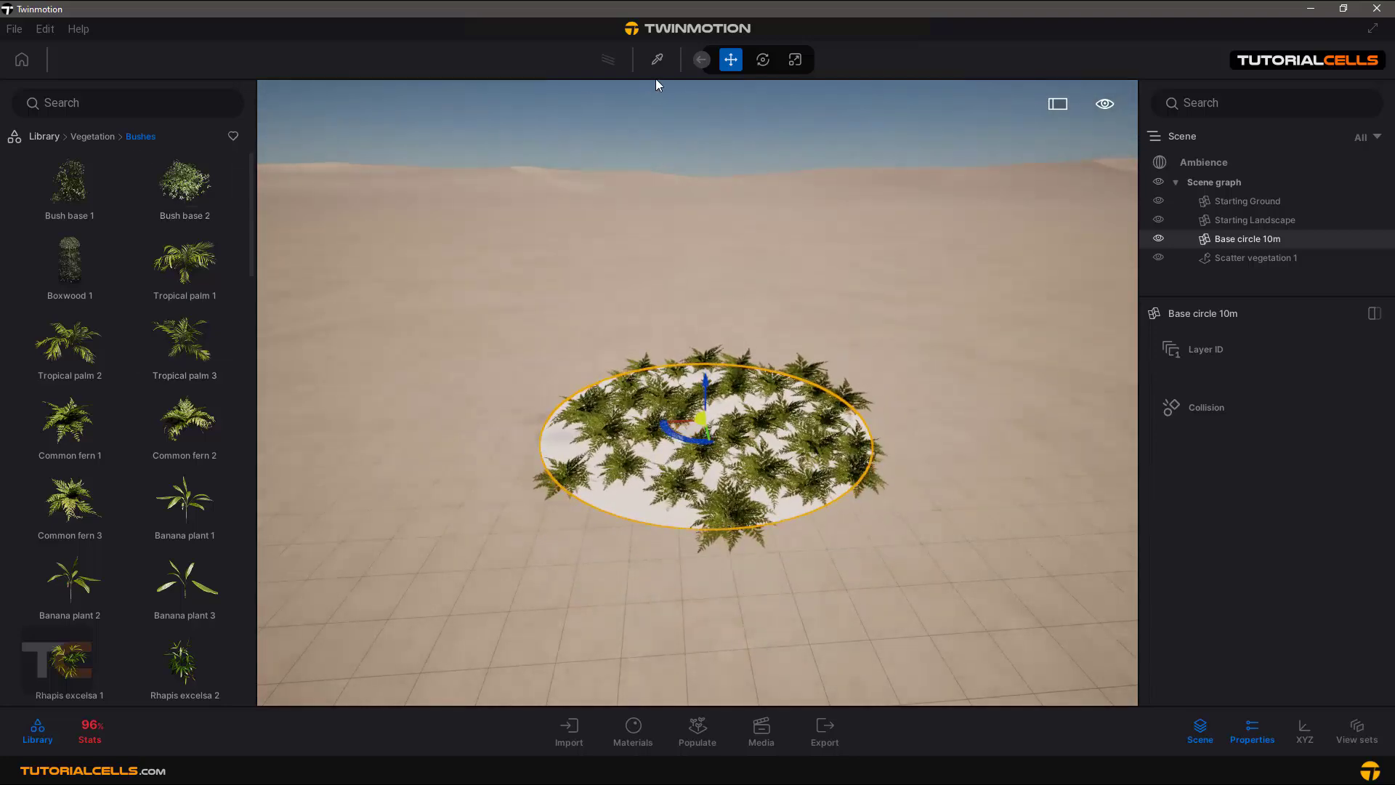
{"action": "left_click", "coordinate": [793, 59]}
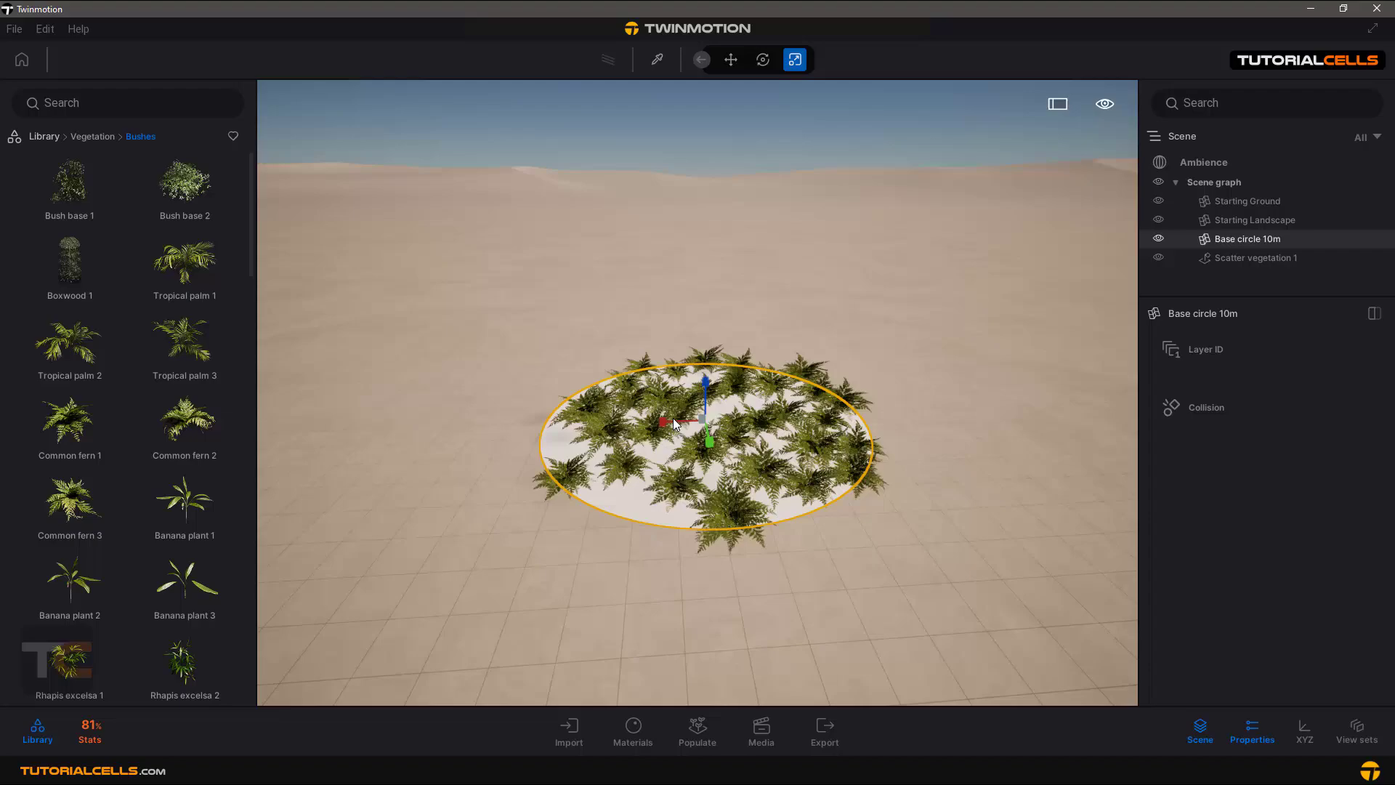